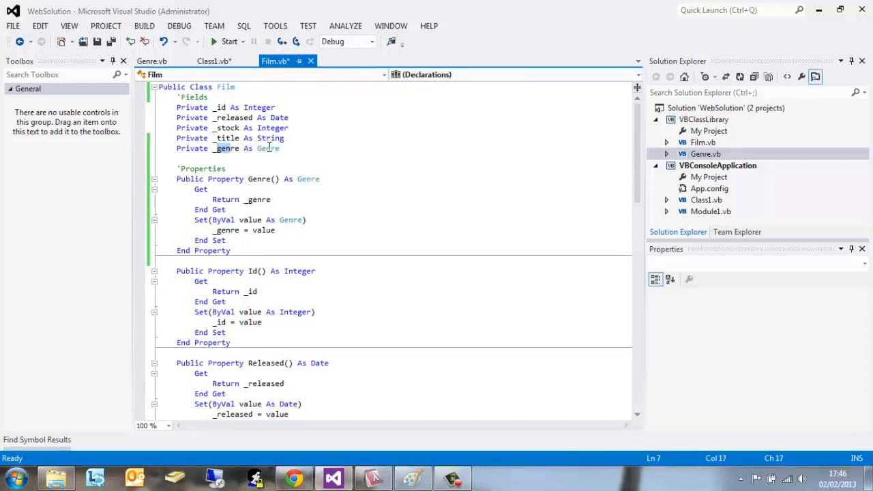
# Step: In Class1's Main, add the line film1.Genre = Genre.Science_Fiction via IntelliSense
pyautogui.click(151, 60)
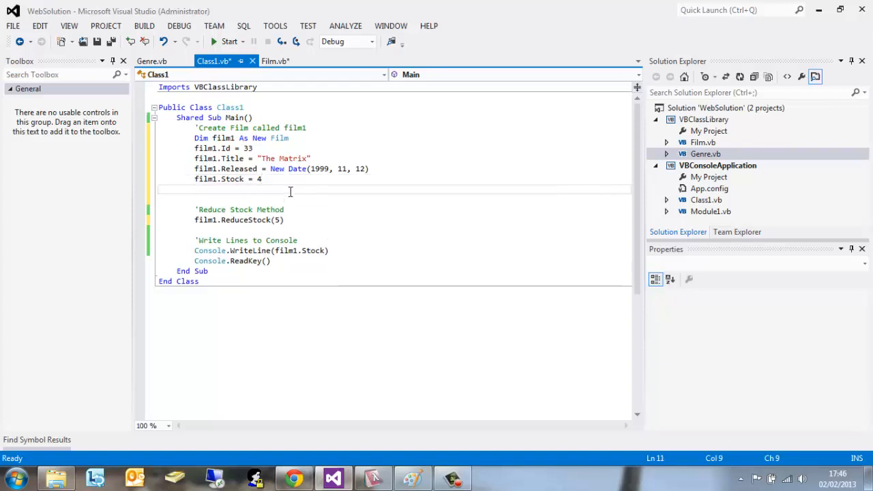
pyautogui.write('film1')
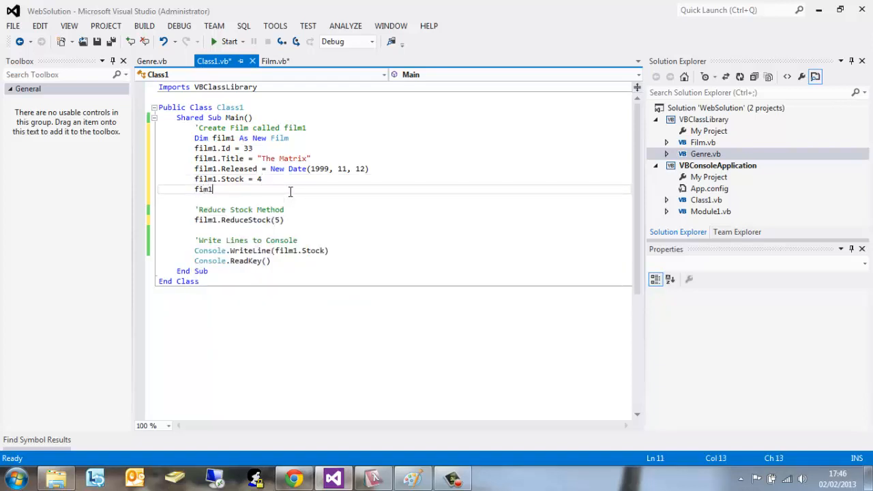
pyautogui.write('.')
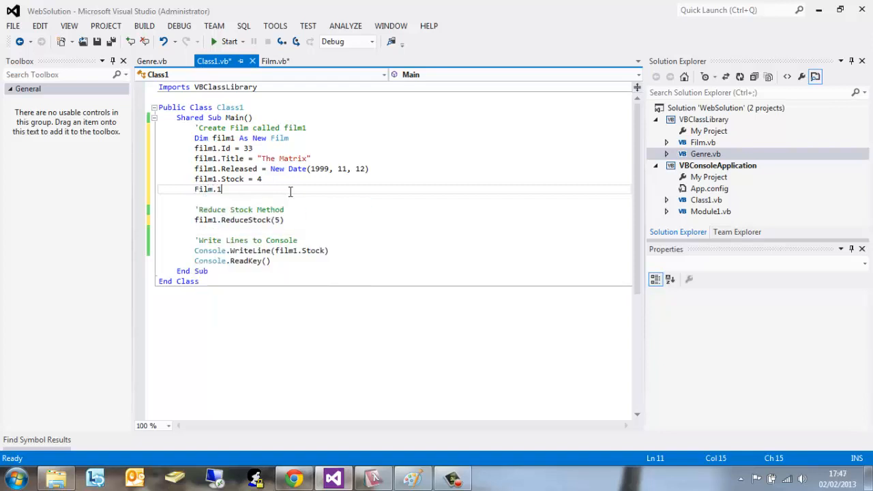
pyautogui.write('.')
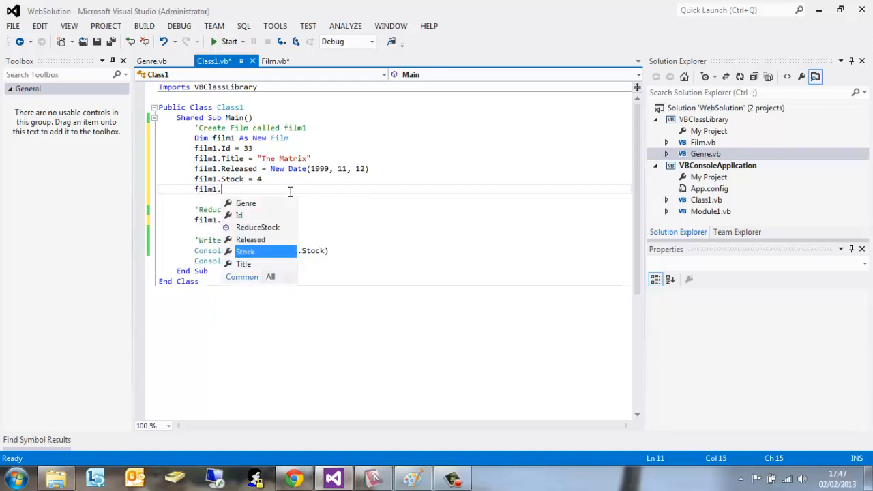
pyautogui.write('Genre =')
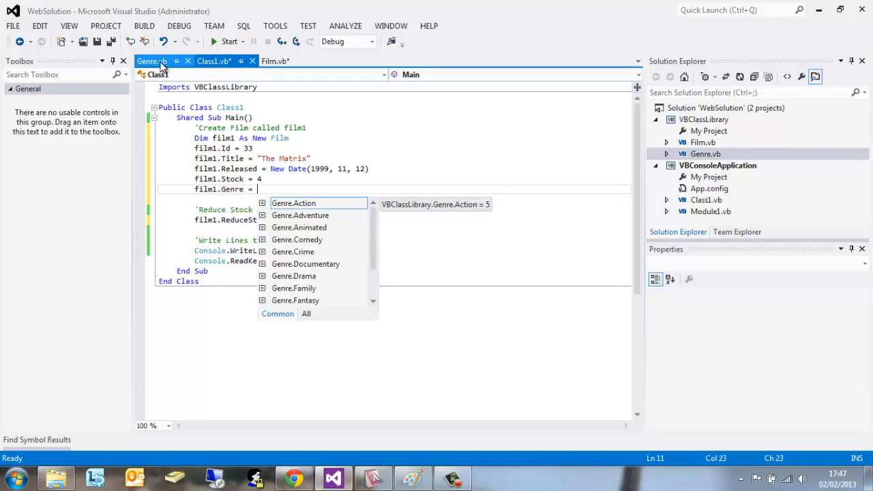
pyautogui.click(152, 60)
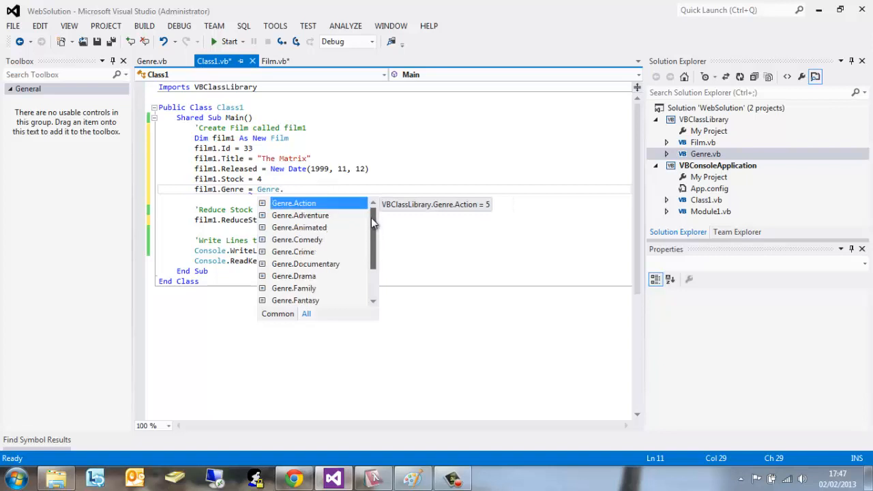
pyautogui.write('Scien')
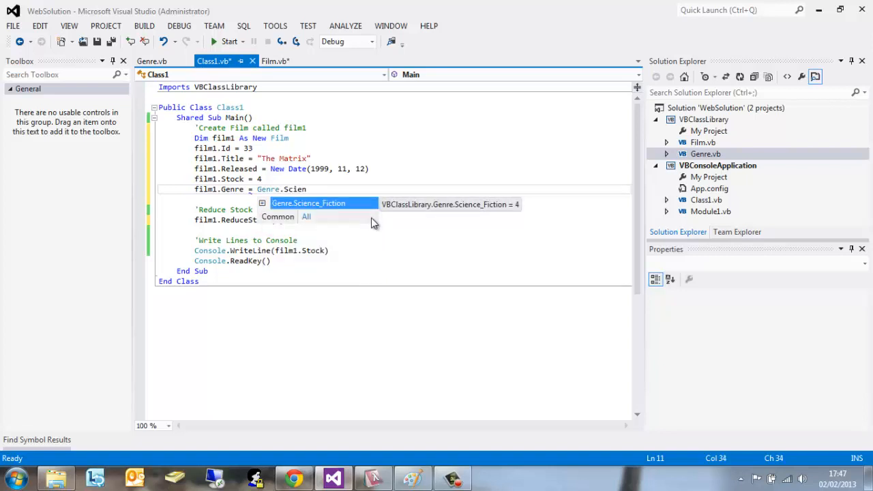
pyautogui.moveTo(346, 207)
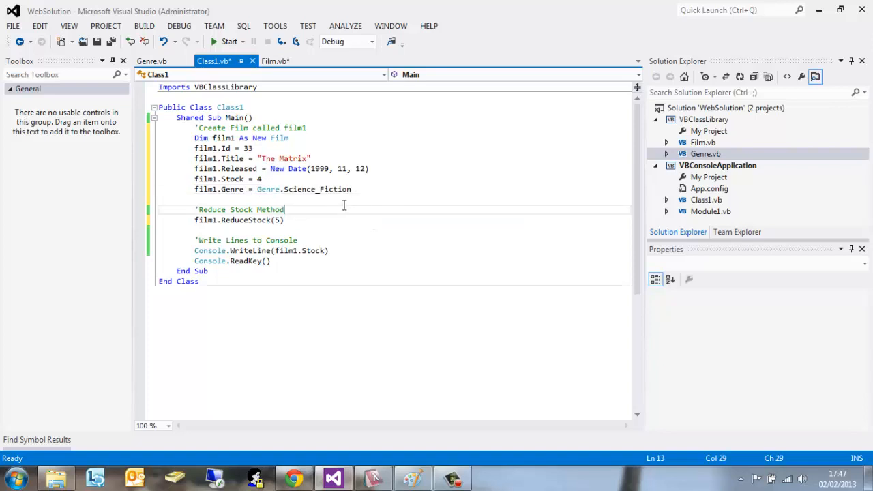
pyautogui.moveTo(324, 246)
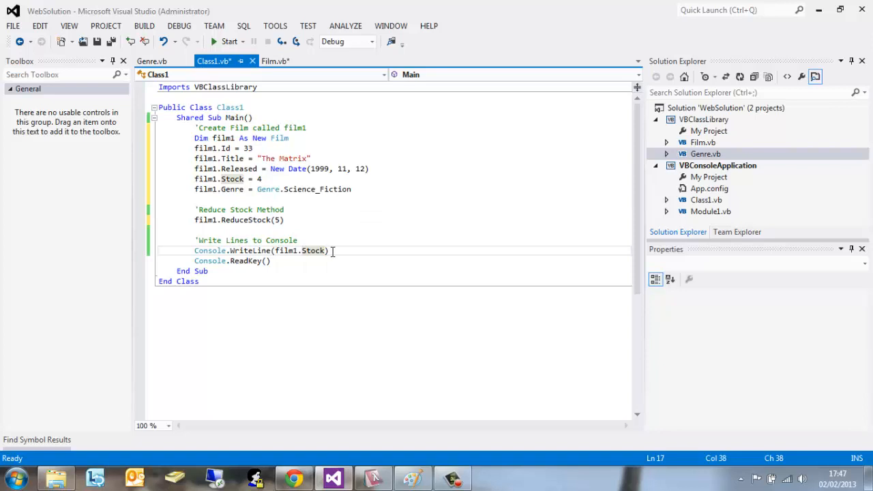
# Step: Change Console.WriteLine to output film1.Genre.ToString, checking the Genre enum file for its values
pyautogui.write('Genre')
pyautogui.click(394, 220)
pyautogui.write("'")
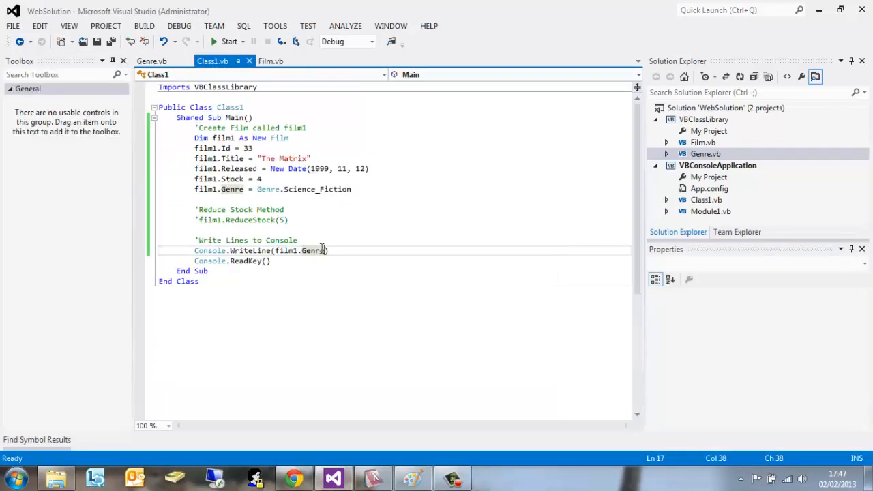
pyautogui.moveTo(312, 251)
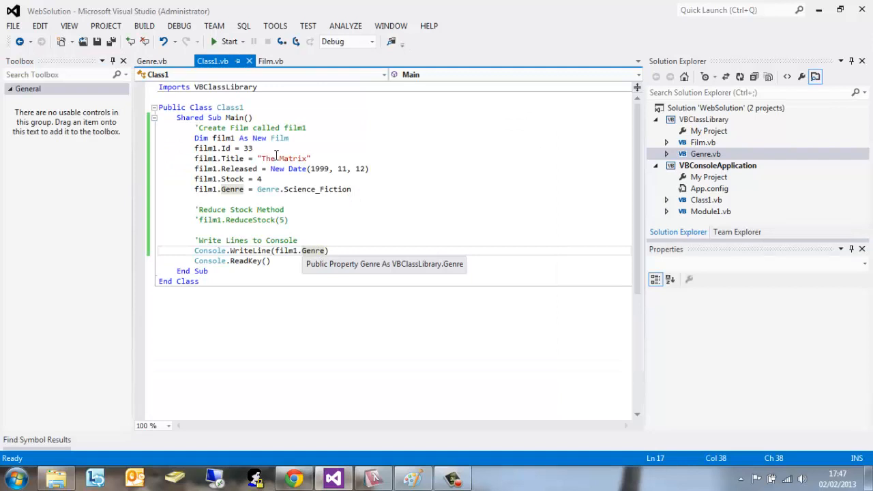
pyautogui.click(152, 60)
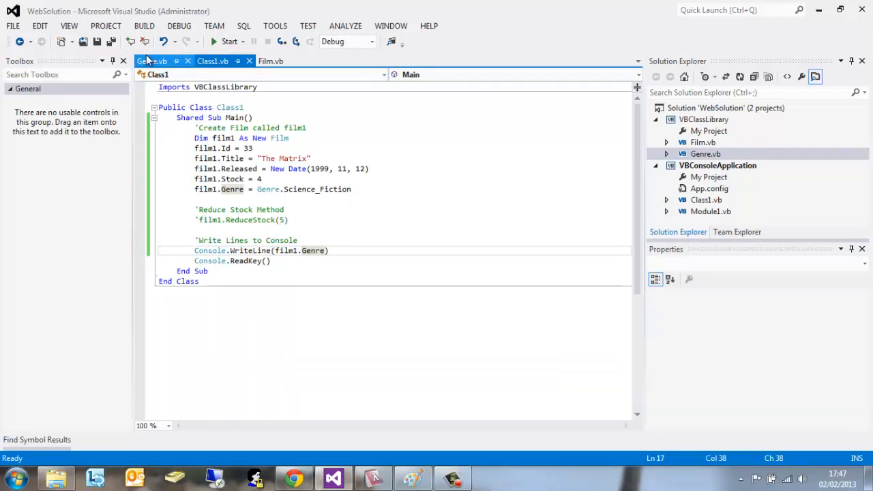
pyautogui.click(151, 60)
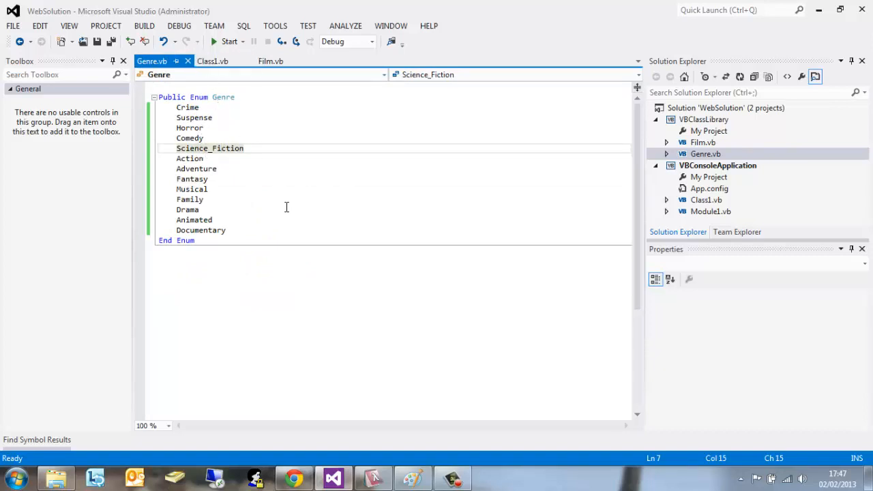
pyautogui.click(213, 60)
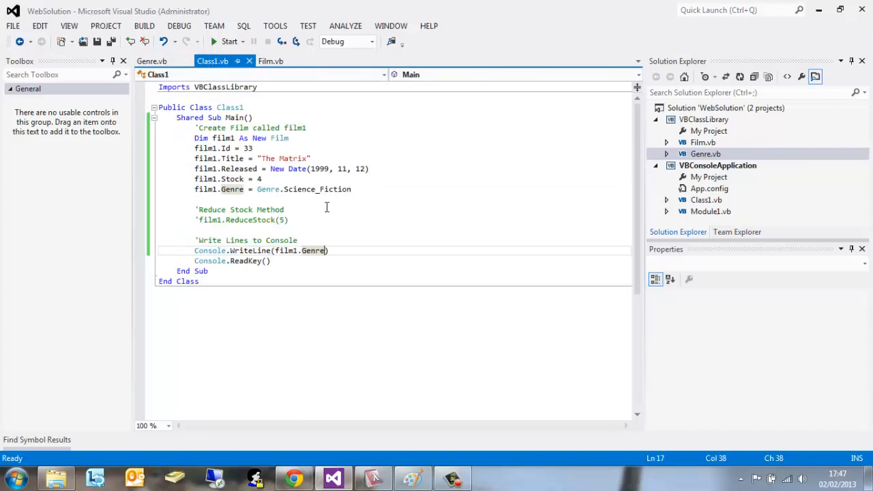
pyautogui.write('.')
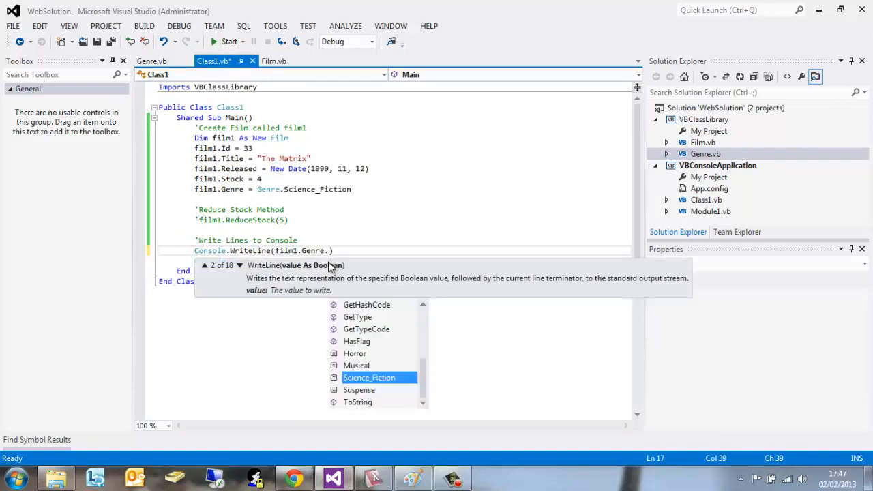
pyautogui.moveTo(398, 360)
pyautogui.write('ToString')
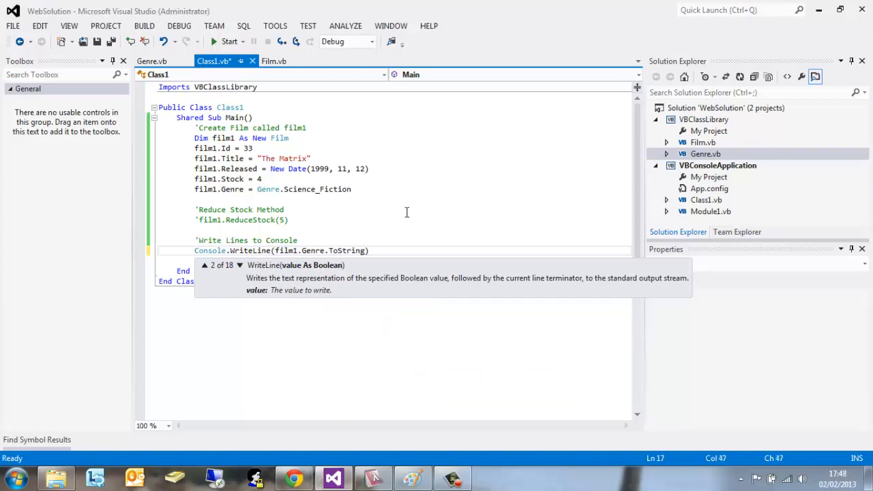
# Step: Run the console app, see Science_Fiction printed, and close the console window
pyautogui.click(230, 41)
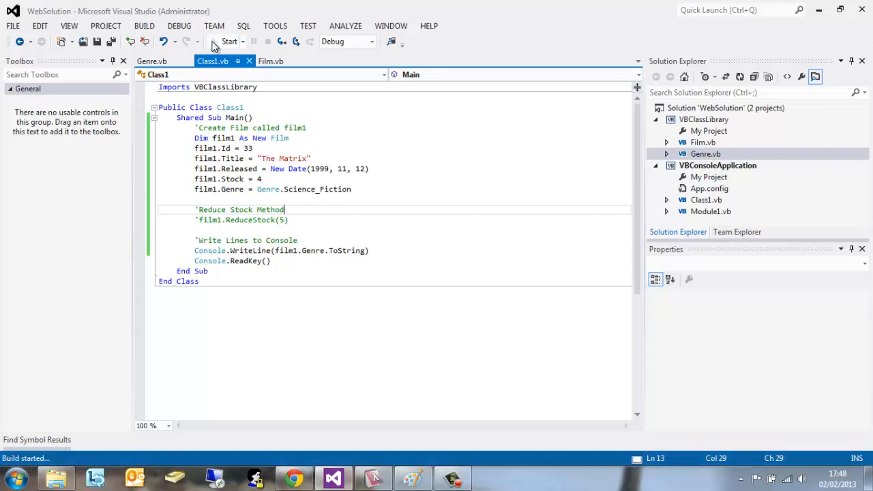
pyautogui.click(229, 41)
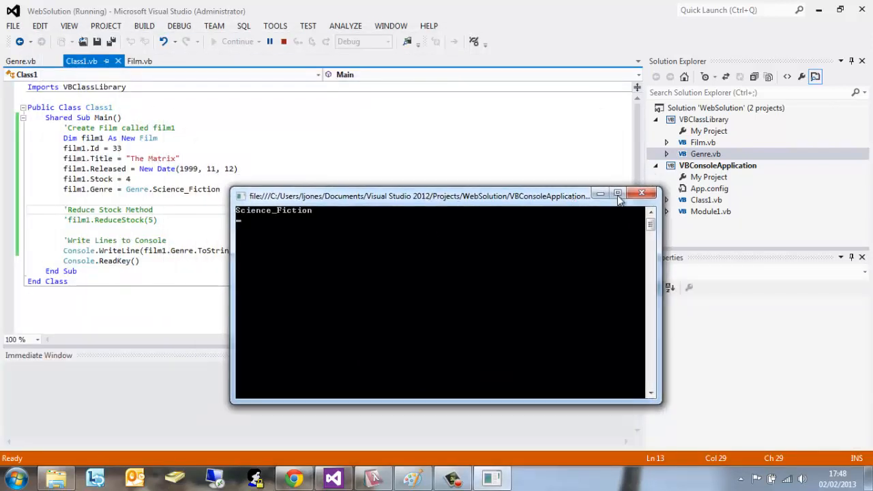
pyautogui.click(641, 192)
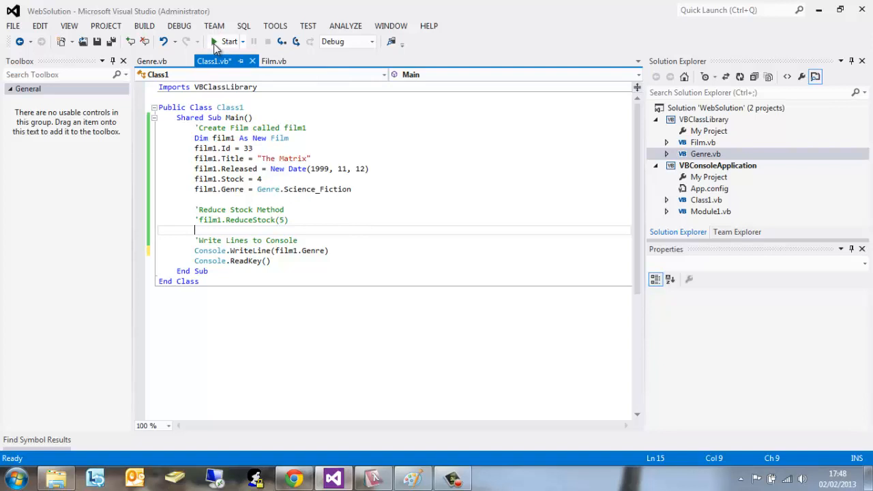
# Step: Review the Crime, Horror and Science_Fiction values in Genre.vb and restore .ToString on the output line
pyautogui.click(151, 60)
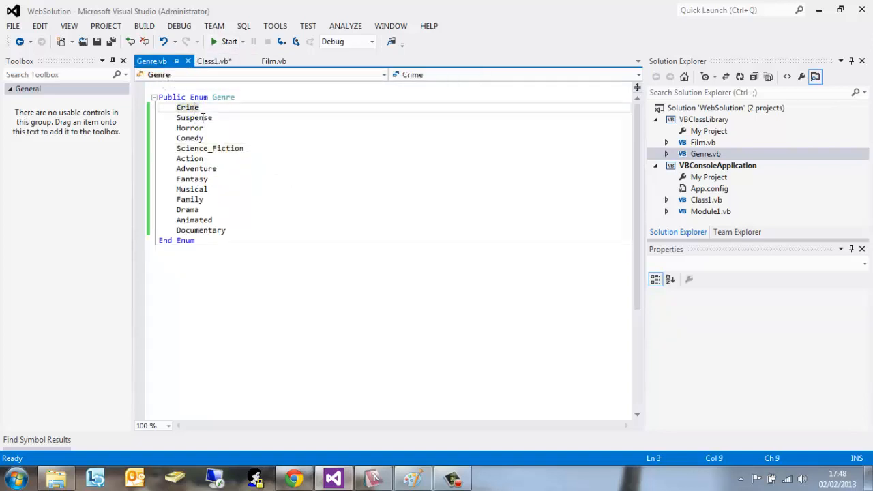
pyautogui.click(190, 128)
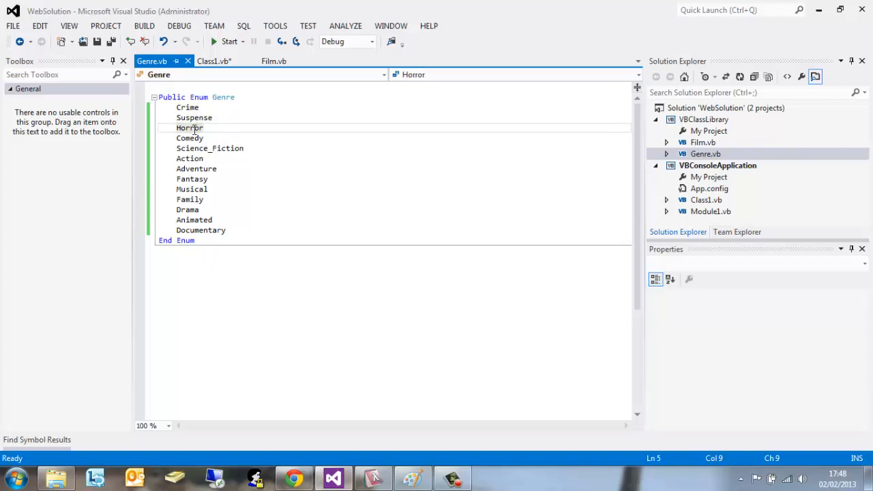
pyautogui.click(210, 147)
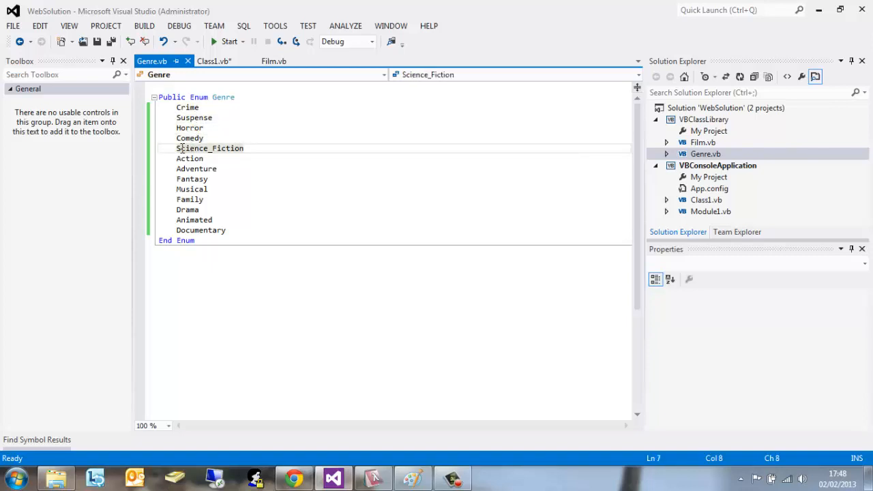
pyautogui.doubleClick(210, 147)
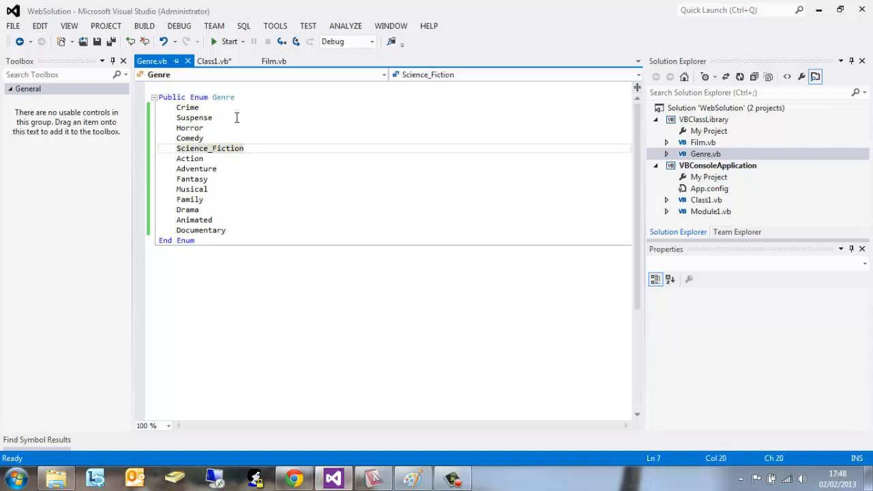
pyautogui.click(213, 60)
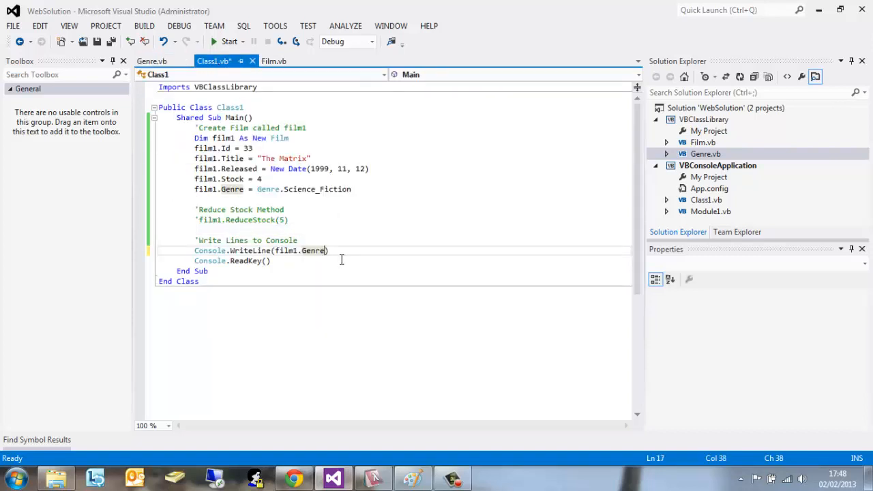
pyautogui.write('.ToString')
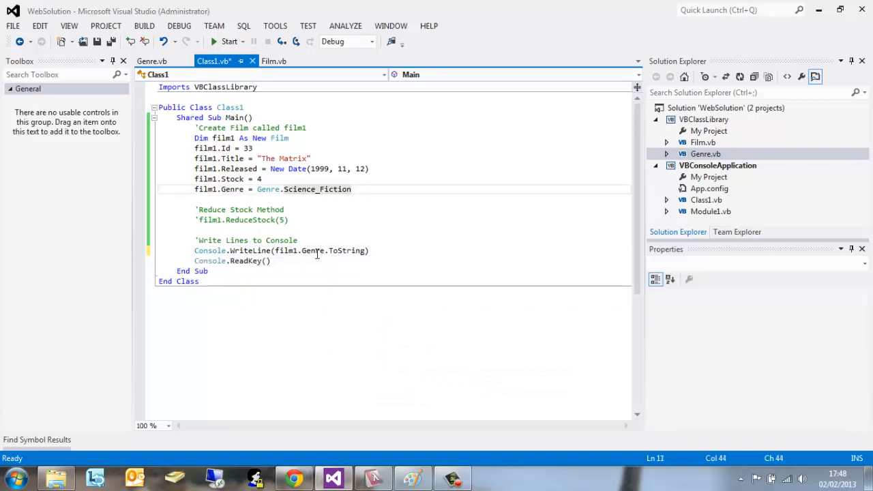
# Step: Flip between Genre.vb and Class1.vb, ending on the Genre enumeration's list of values
pyautogui.click(152, 60)
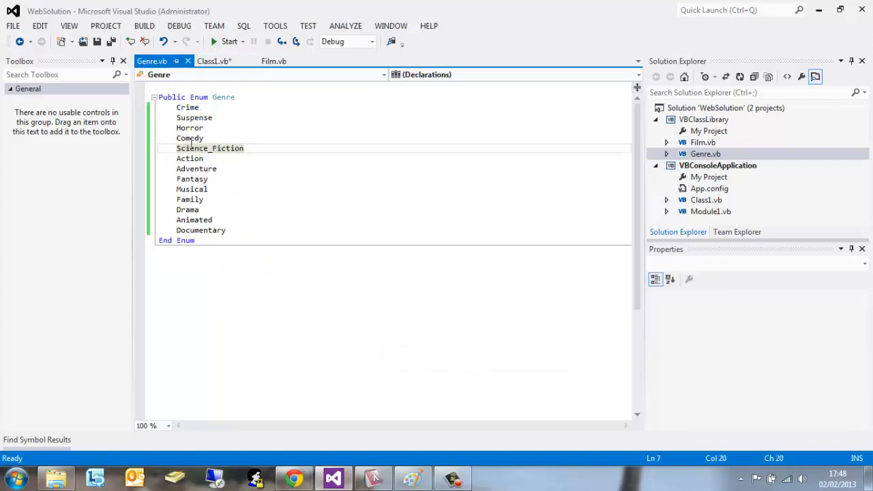
pyautogui.click(214, 60)
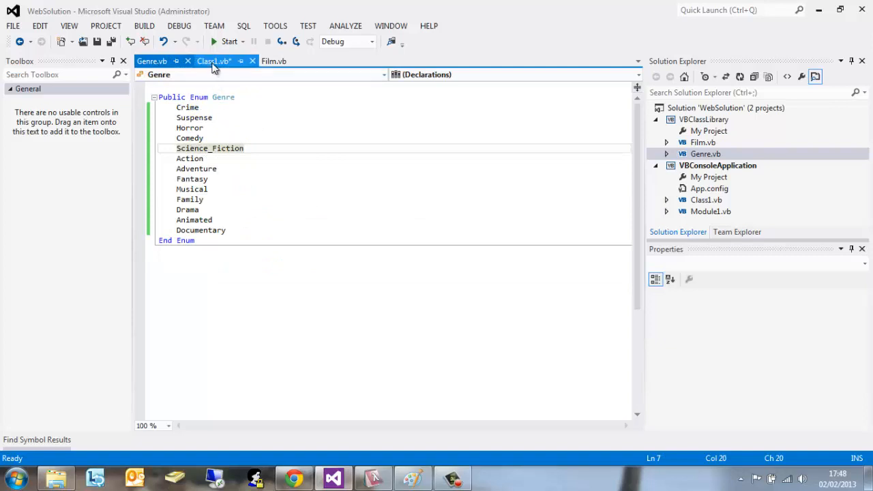
pyautogui.click(214, 60)
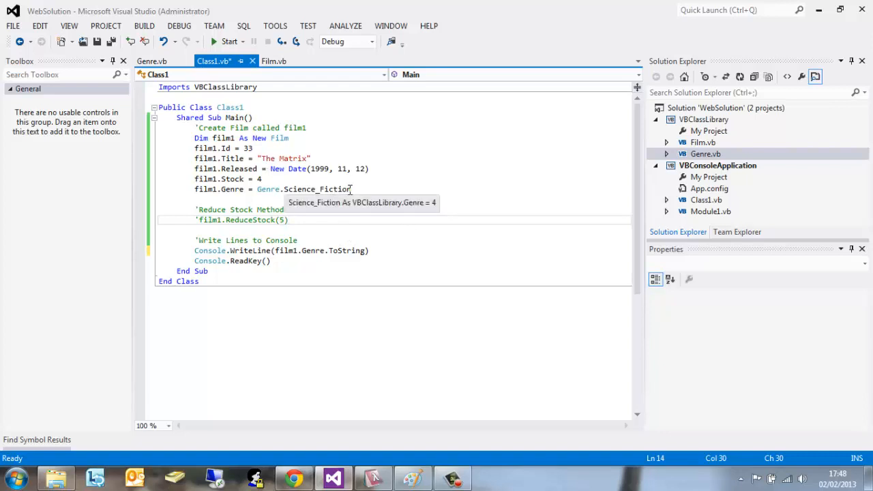
pyautogui.moveTo(202, 147)
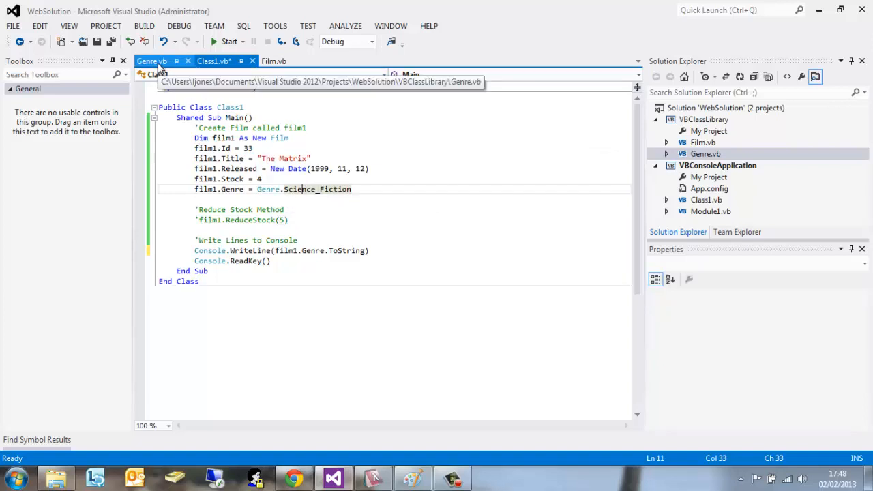
pyautogui.click(150, 60)
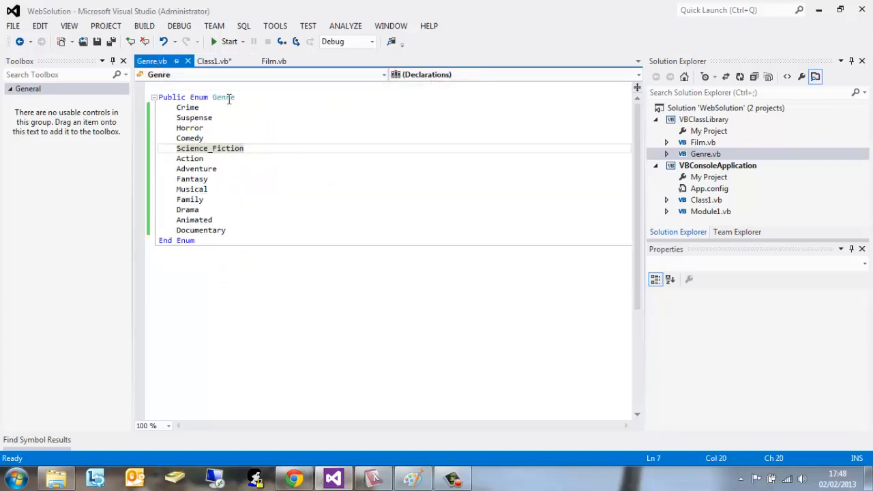
# Step: In Film.vb add a 'Constructor comment and start Sub New(ByVal id As Integer, below ReduceStock
pyautogui.click(273, 60)
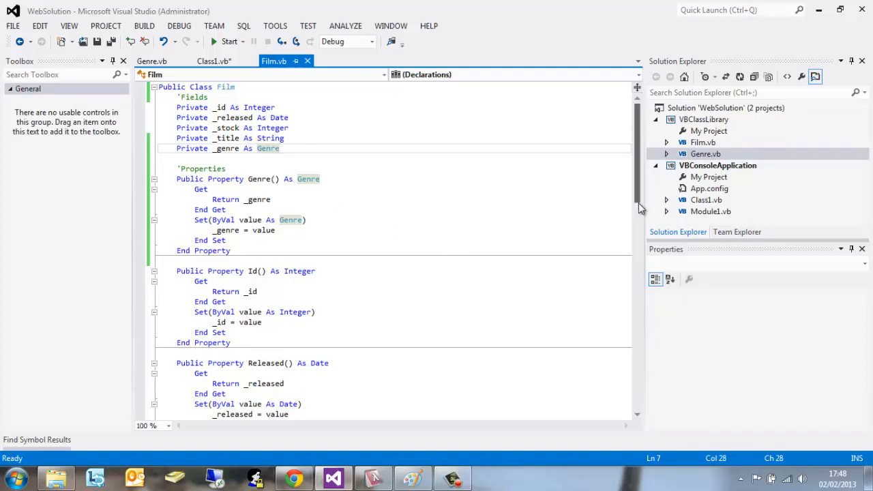
pyautogui.scroll(-3)
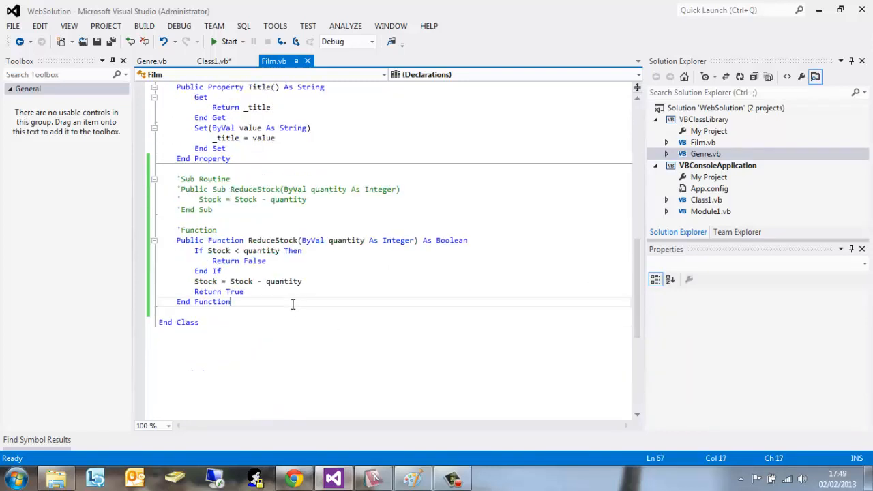
pyautogui.press('enter')
pyautogui.write("'")
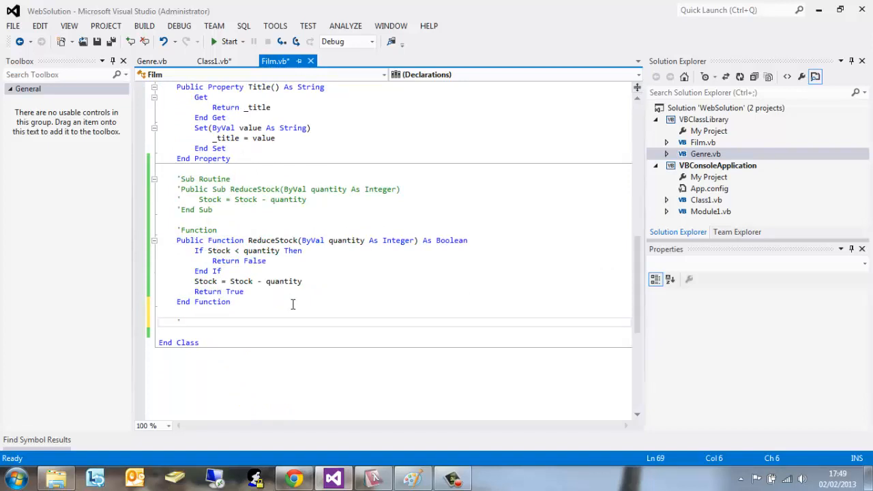
pyautogui.write('c')
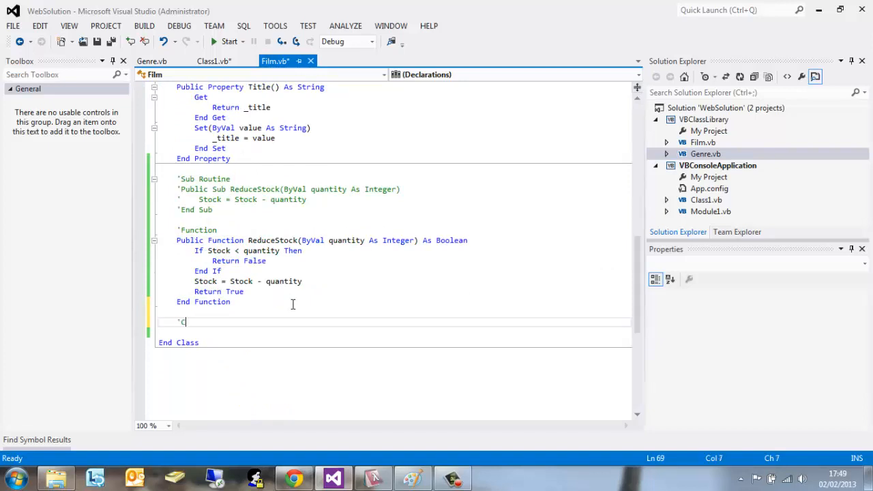
pyautogui.write('onstructor')
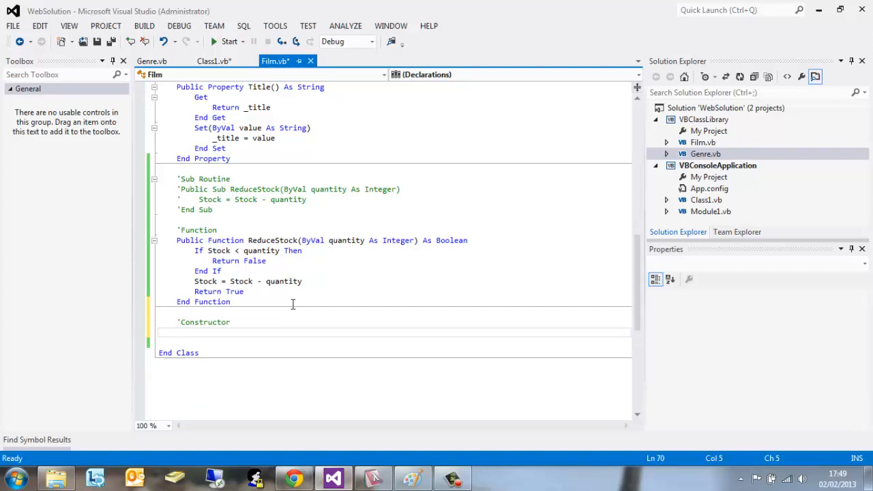
pyautogui.write('Sub')
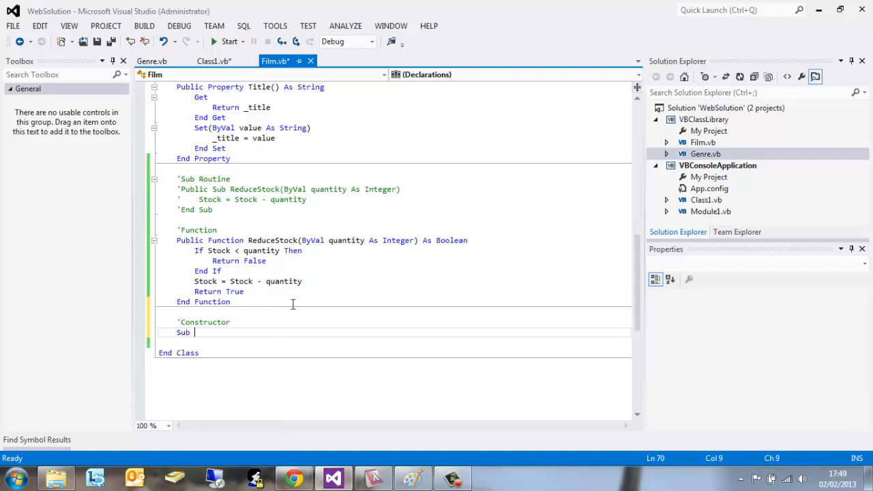
pyautogui.write('New(')
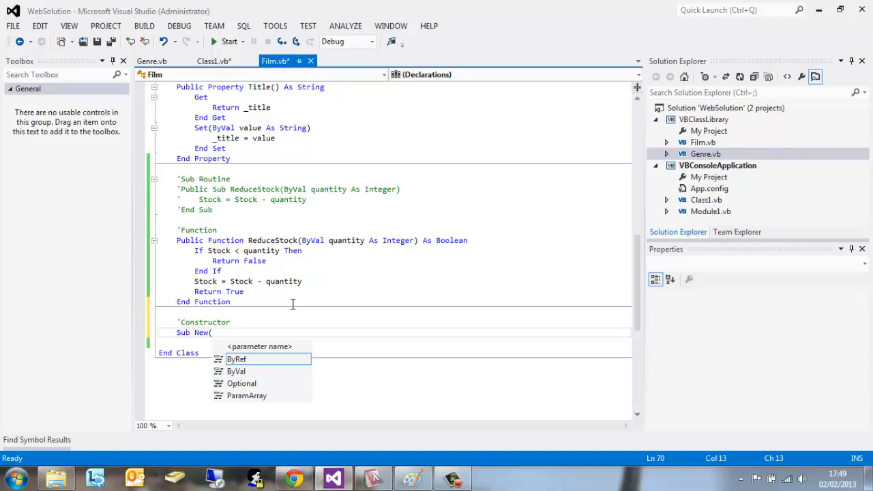
pyautogui.write('ByV')
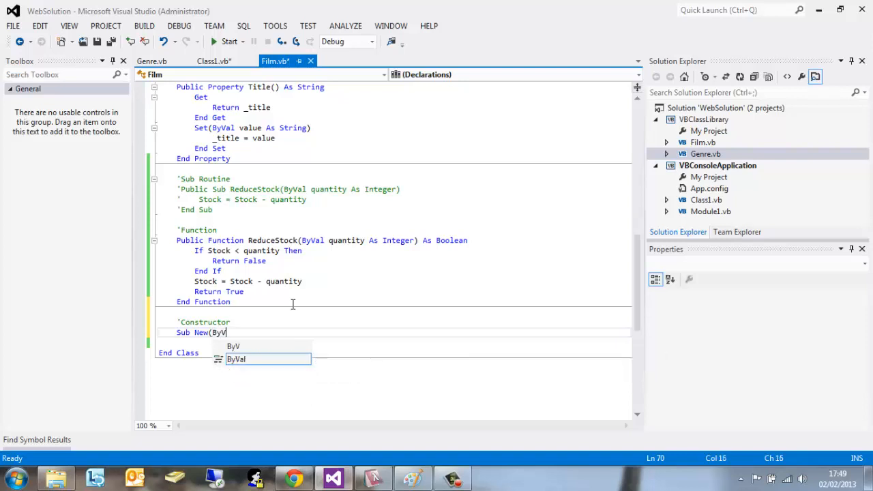
pyautogui.write('al id')
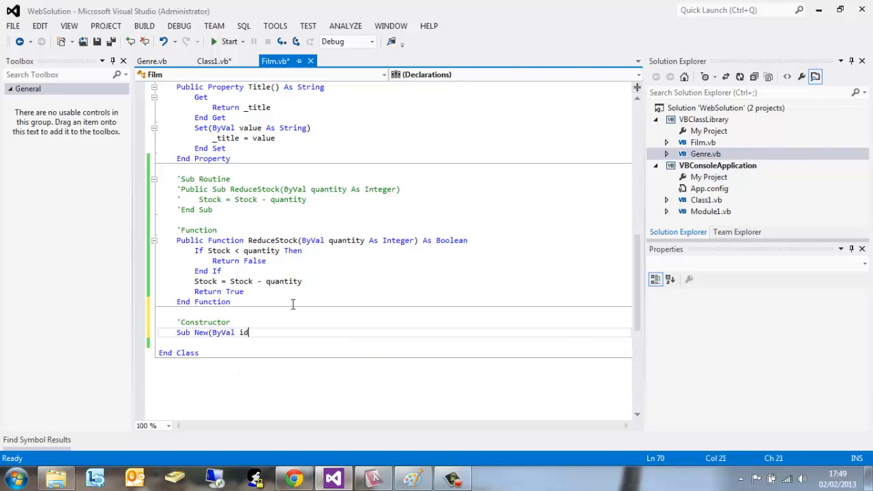
pyautogui.write('As Integ')
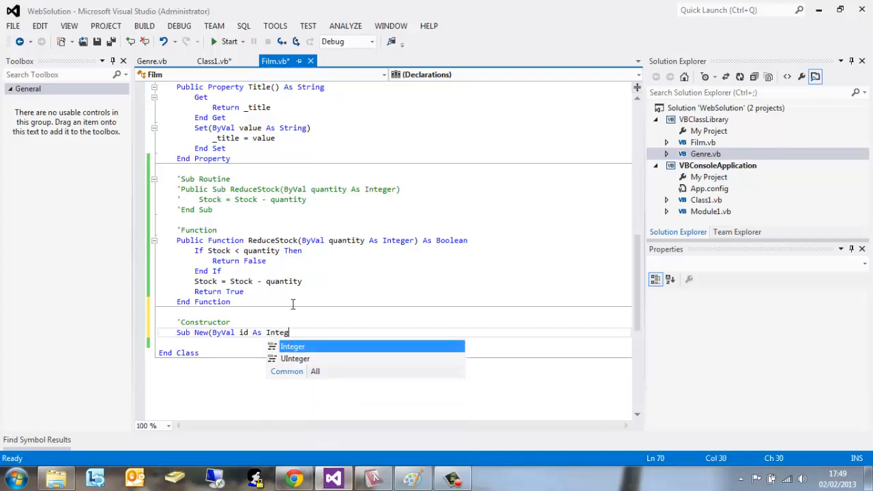
pyautogui.write(',')
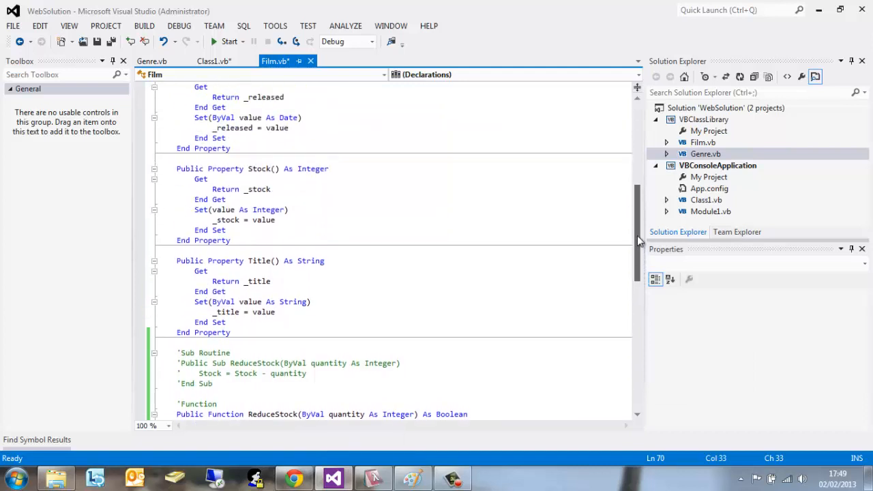
# Step: Complete the parameters: ByVal title As String, released As Date, stock As Integer, genre As Genre
pyautogui.scroll(3)
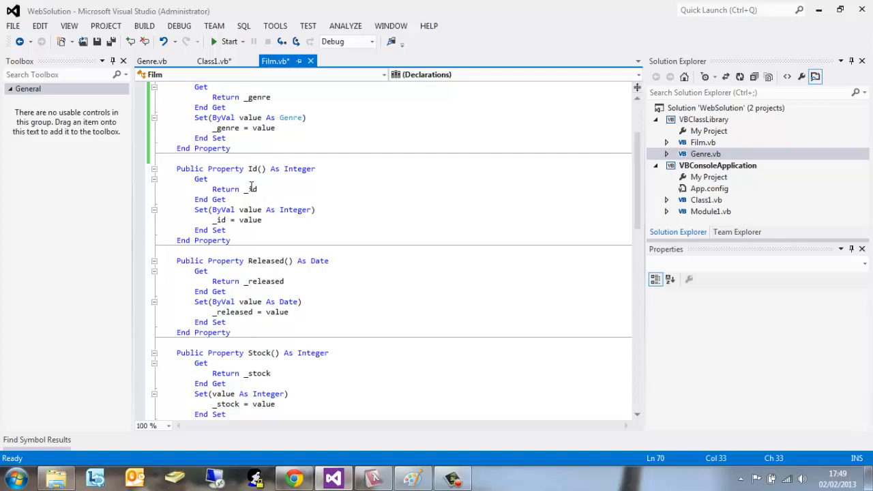
pyautogui.moveTo(366, 204)
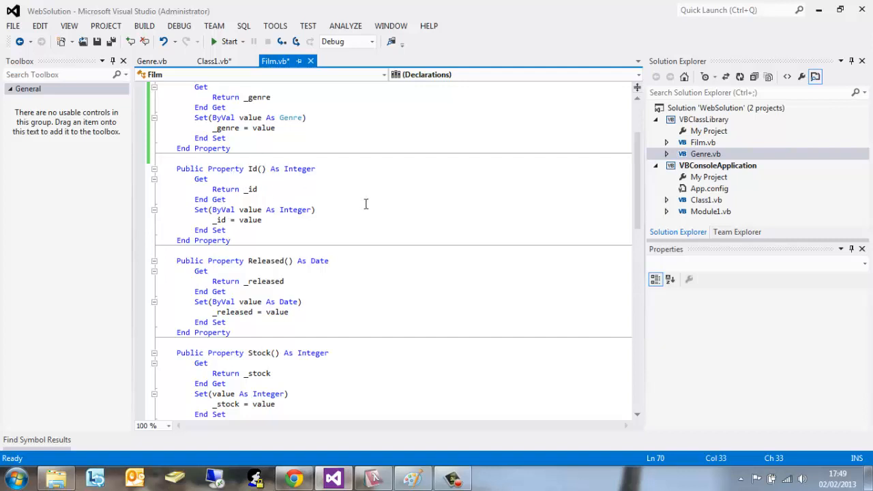
pyautogui.moveTo(617, 208)
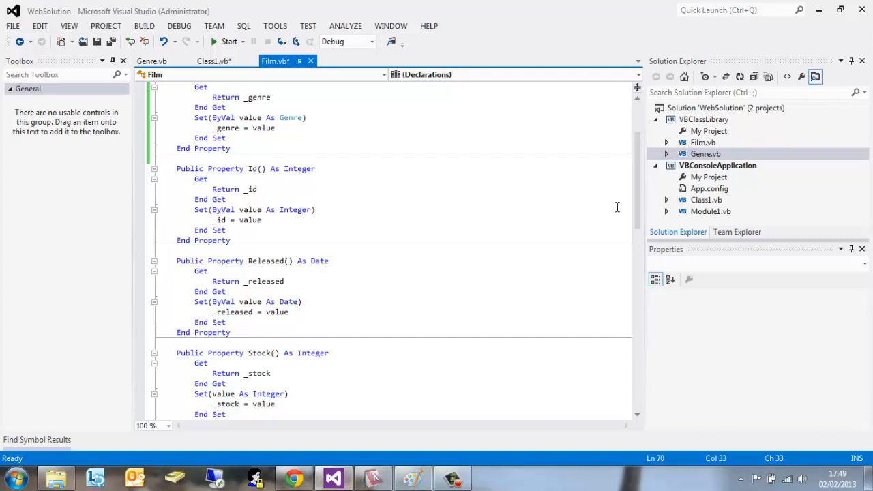
pyautogui.scroll(-3)
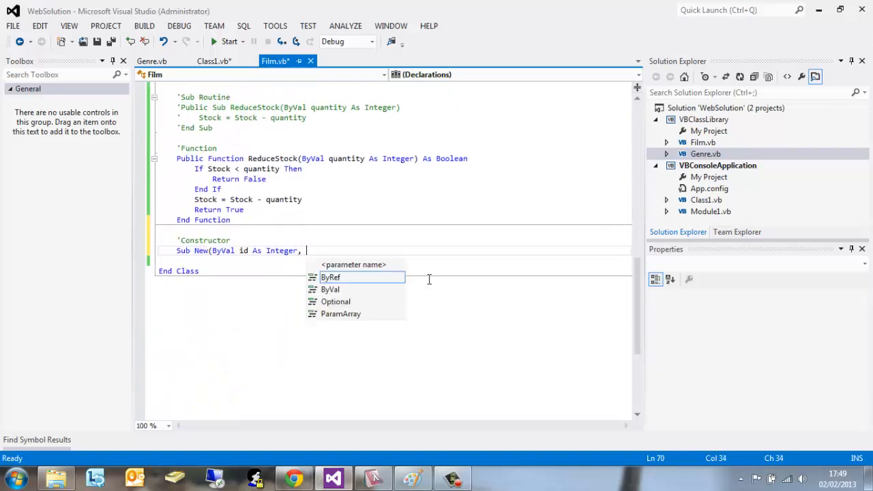
pyautogui.write('By')
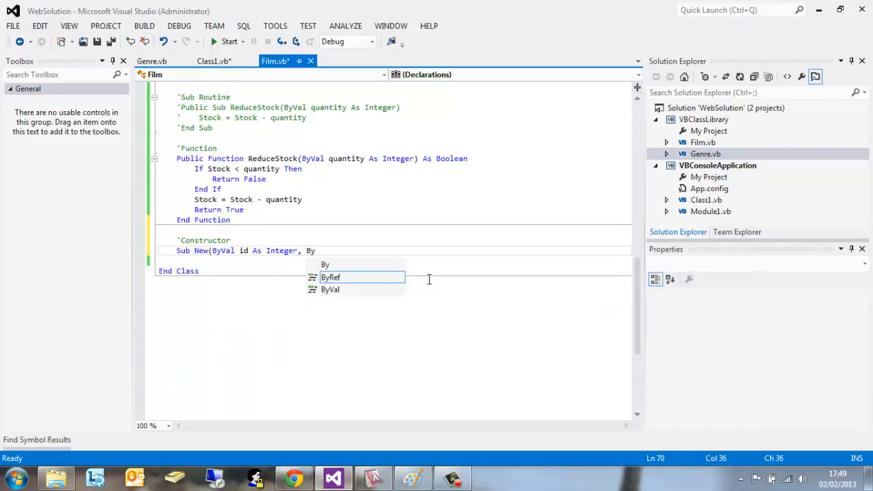
pyautogui.write('Val')
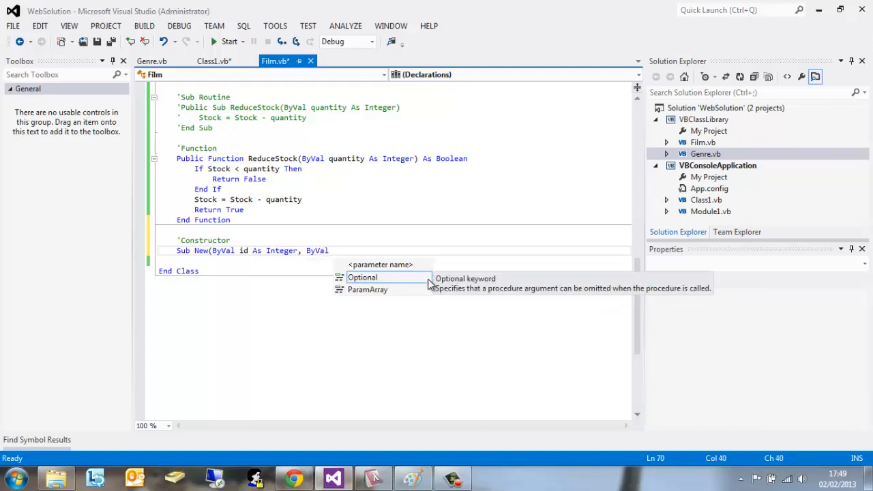
pyautogui.write('title As String, ByVal')
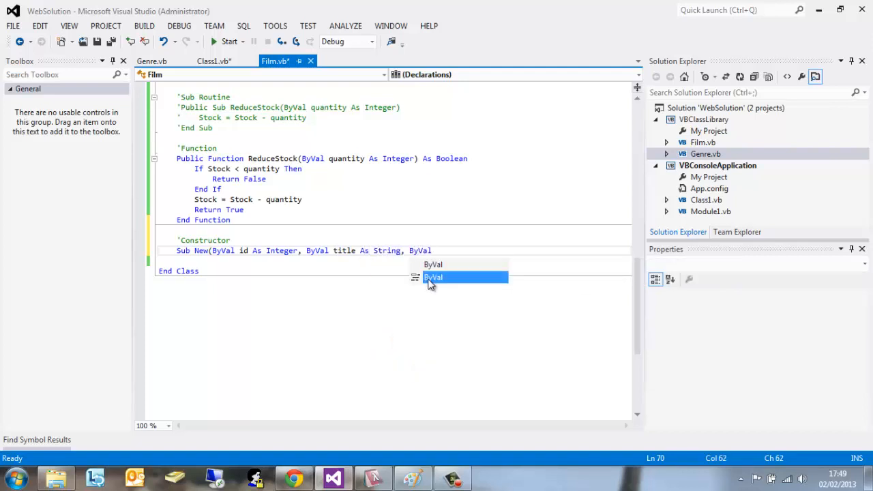
pyautogui.write('released As')
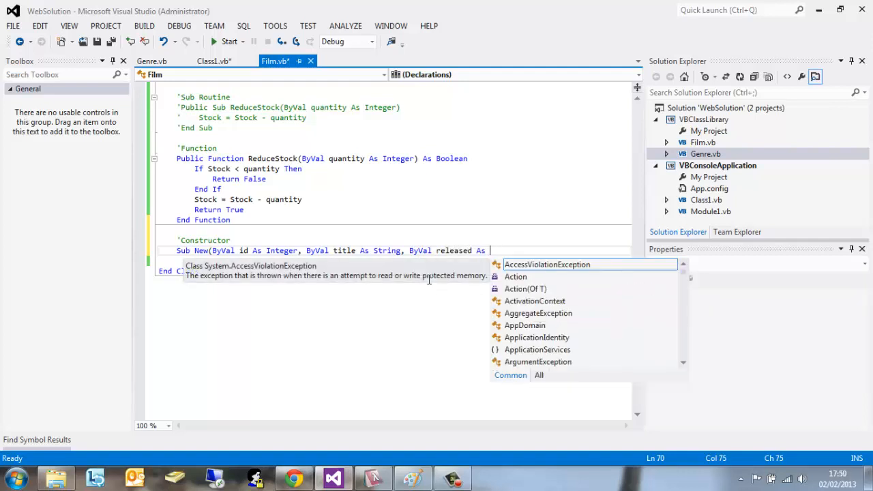
pyautogui.write('NewsStyleUriParser D')
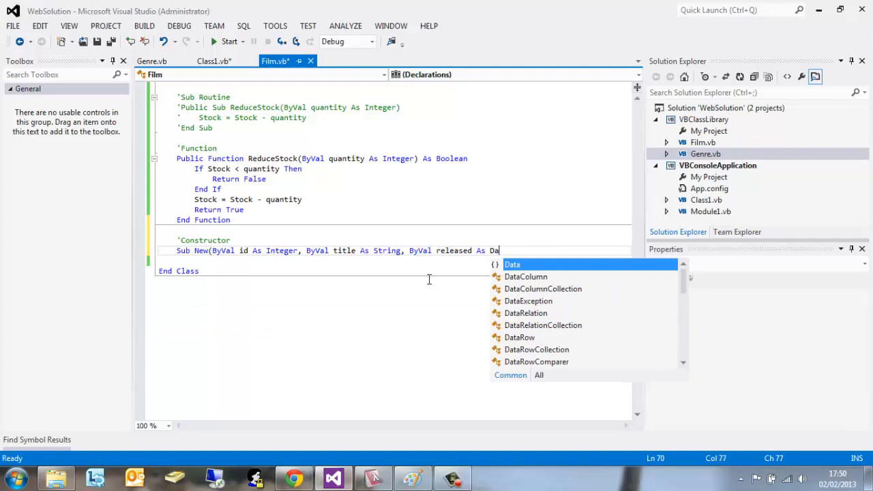
pyautogui.write('te')
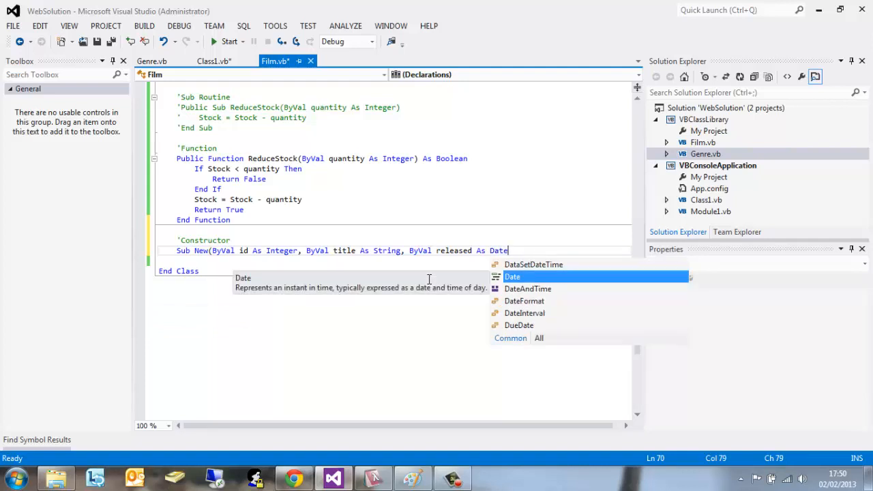
pyautogui.write(', ByVal stock')
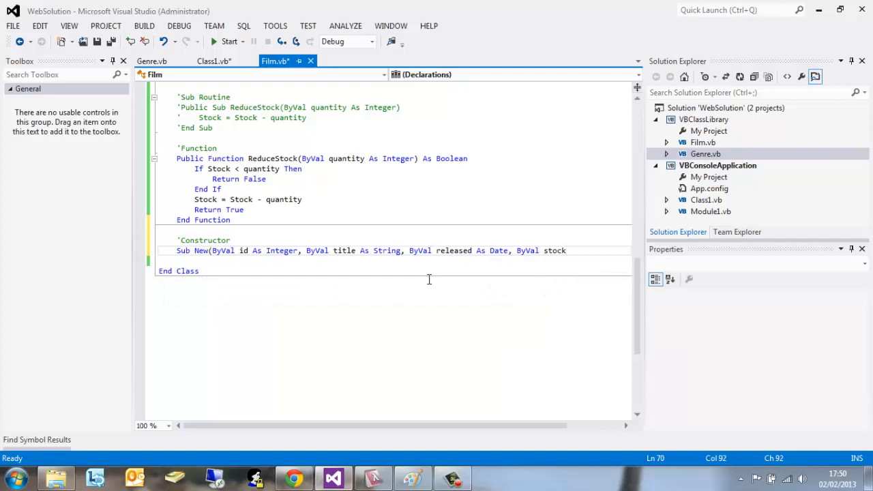
pyautogui.write('As Integer, ByVal')
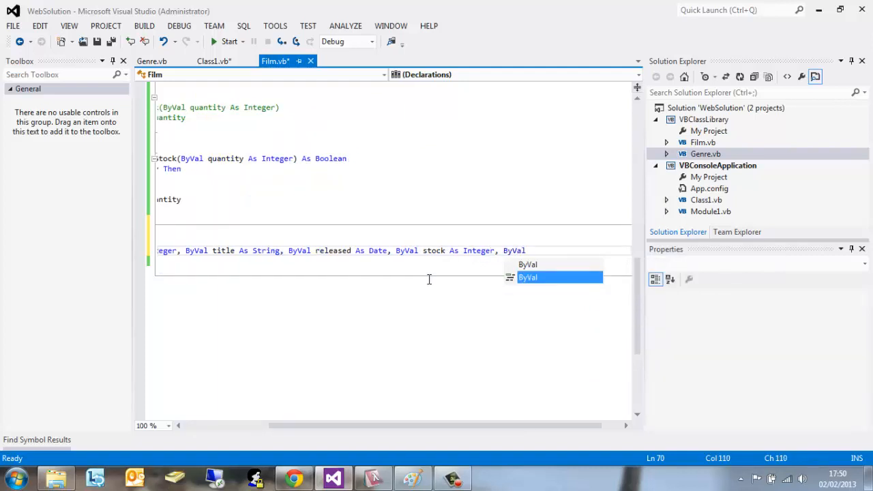
pyautogui.write('genre')
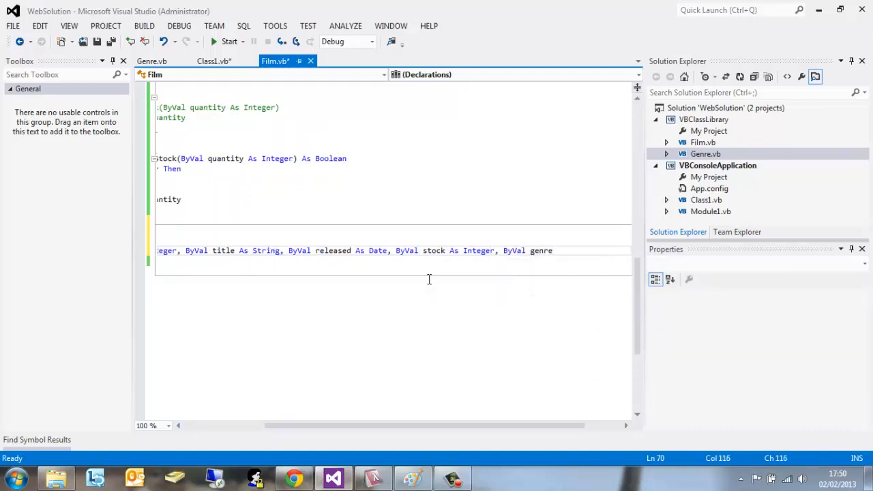
pyautogui.write('As Genre')
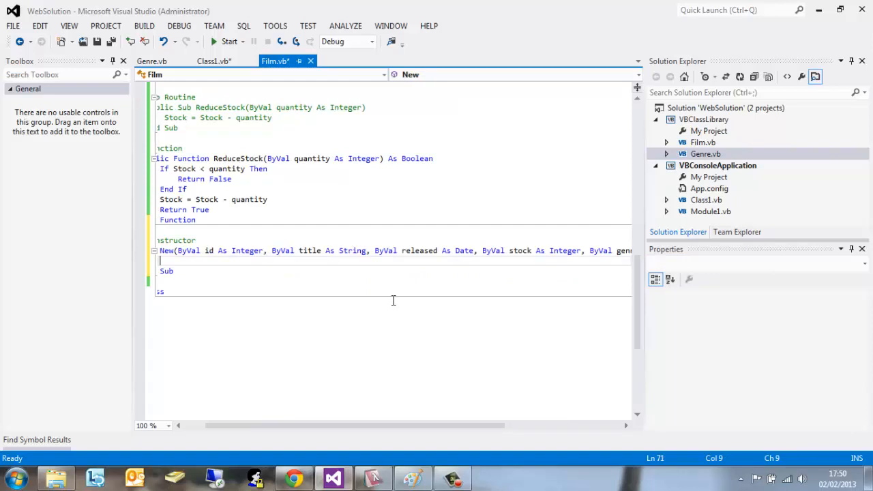
# Step: Fill the constructor body with Me.Id = id, Me.Title = title, Me.Released = released, Me.Stock = stock, Me.Genre = genre
pyautogui.write('Me')
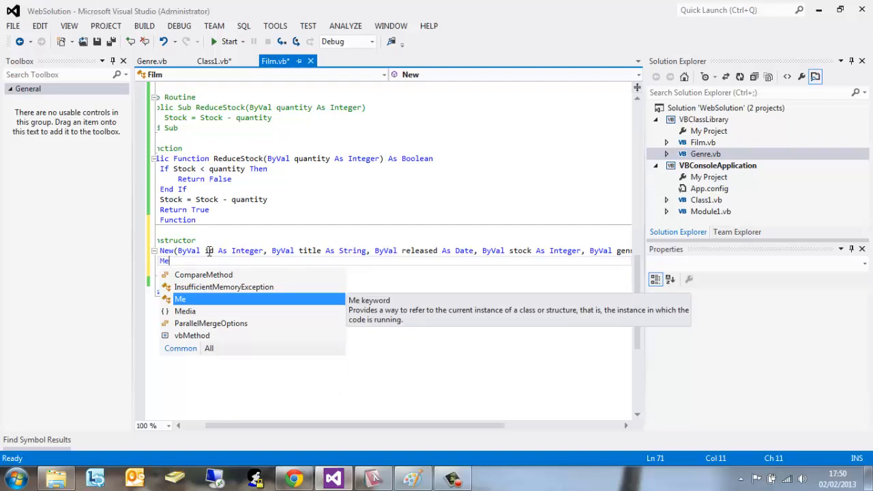
pyautogui.write('.')
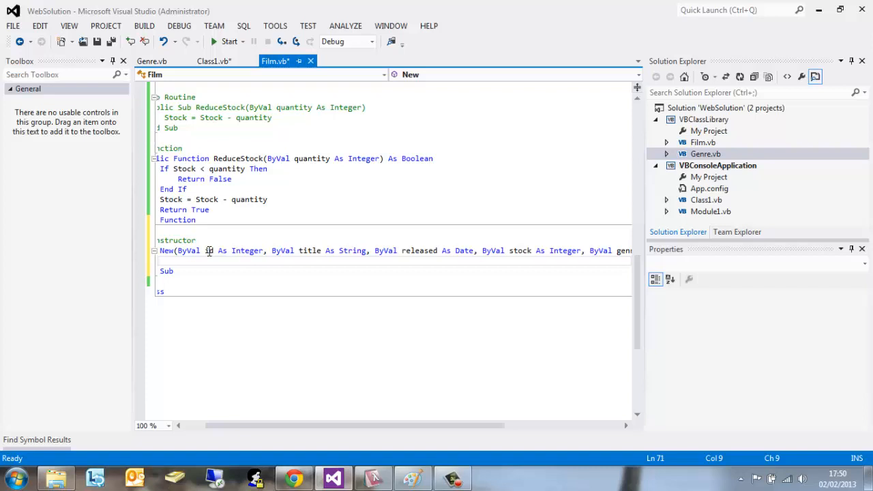
pyautogui.write('Me.Id =')
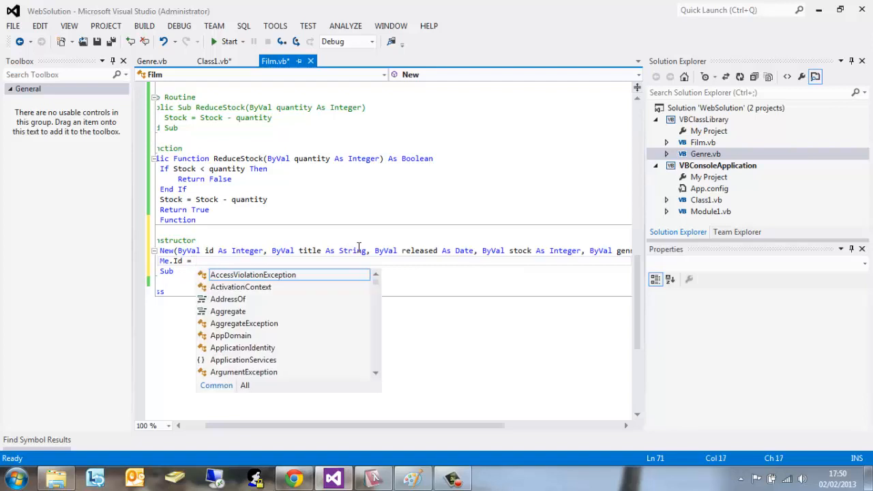
pyautogui.write('id')
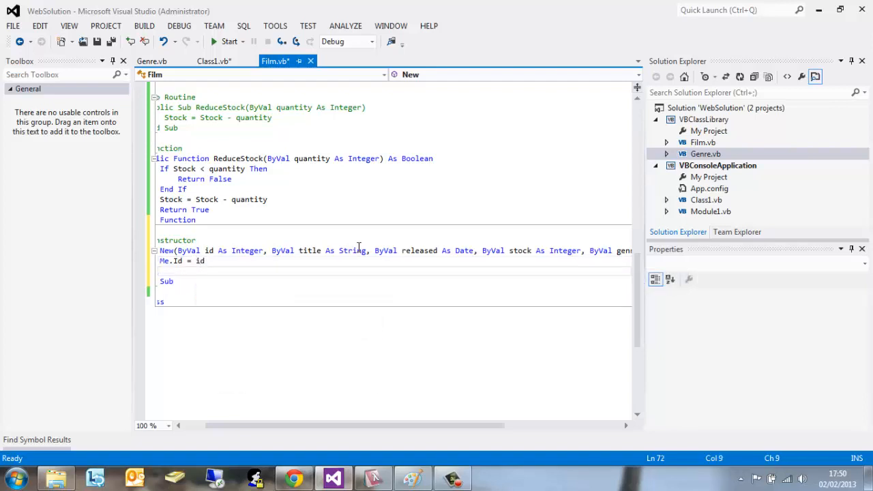
pyautogui.write('Me.')
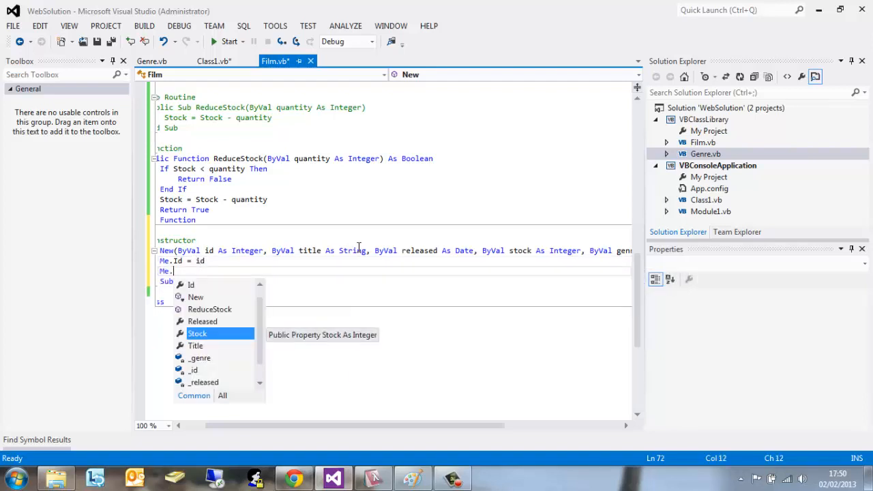
pyautogui.write('Title =')
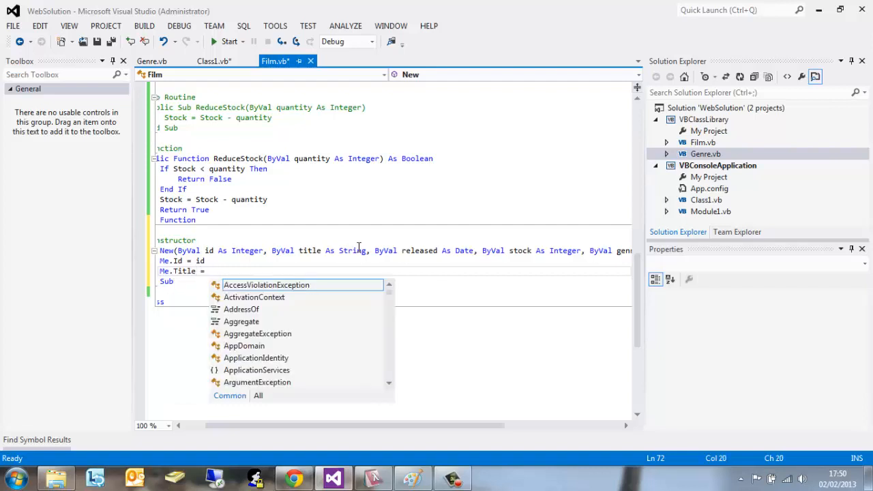
pyautogui.write('title')
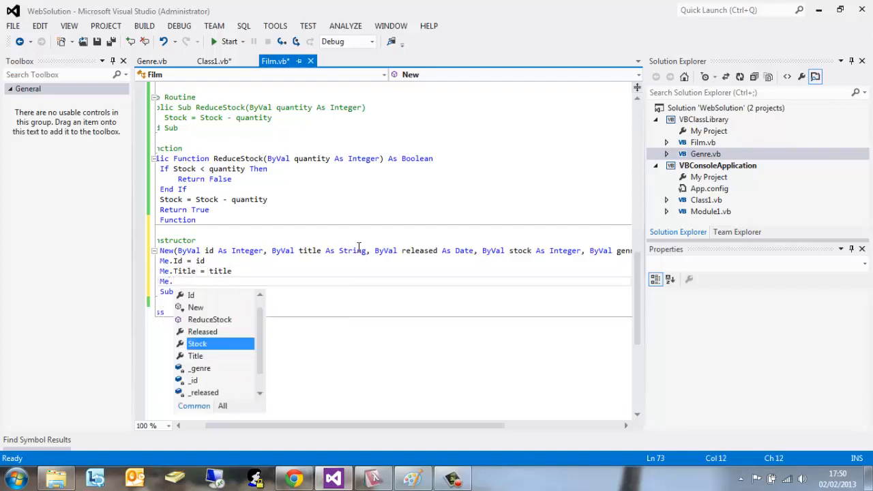
pyautogui.write('Me.Released = released')
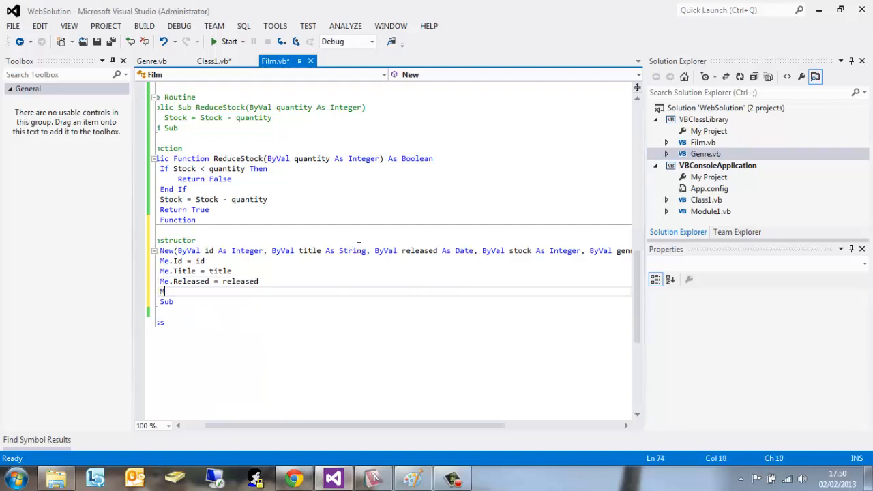
pyautogui.write('stock')
pyautogui.write('Me.Genre = genre')
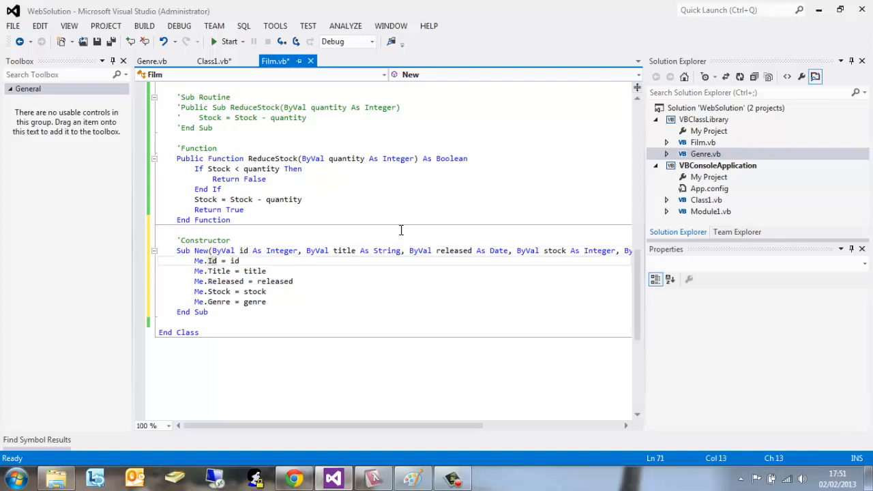
pyautogui.moveTo(518, 210)
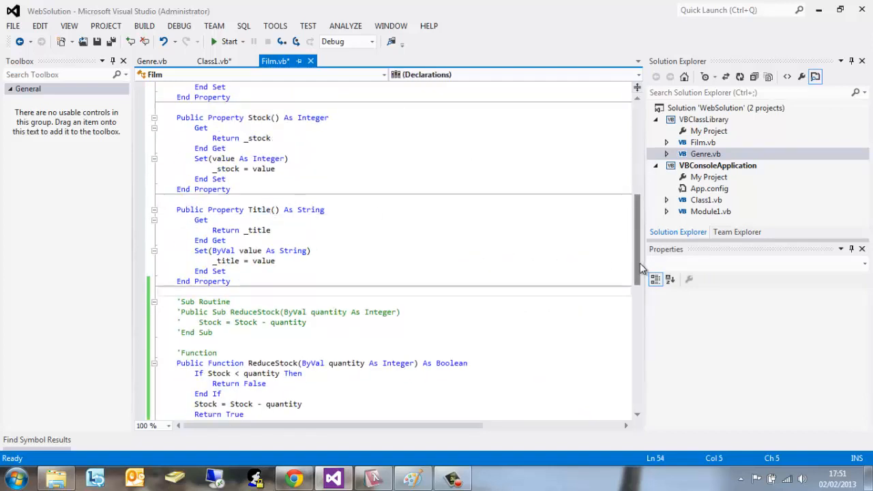
# Step: In Class1.vb add blank lines after film1's genre assignment, then go back to Film.vb
pyautogui.scroll(-3)
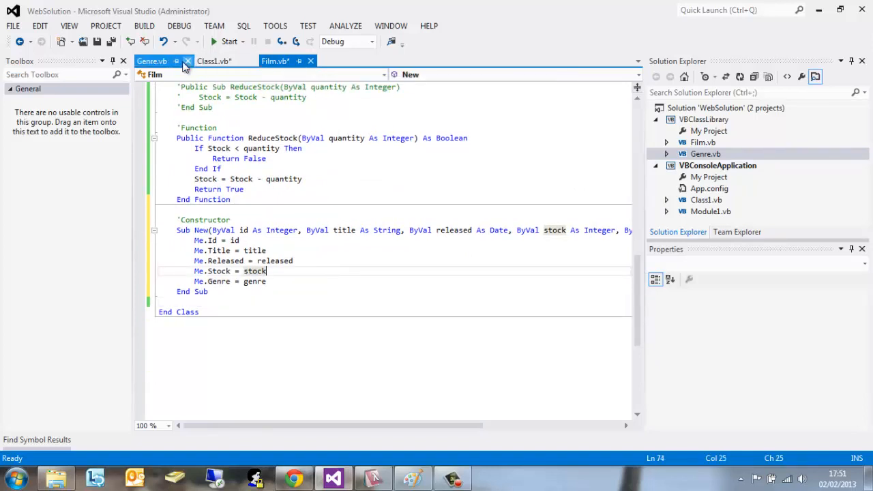
pyautogui.click(214, 60)
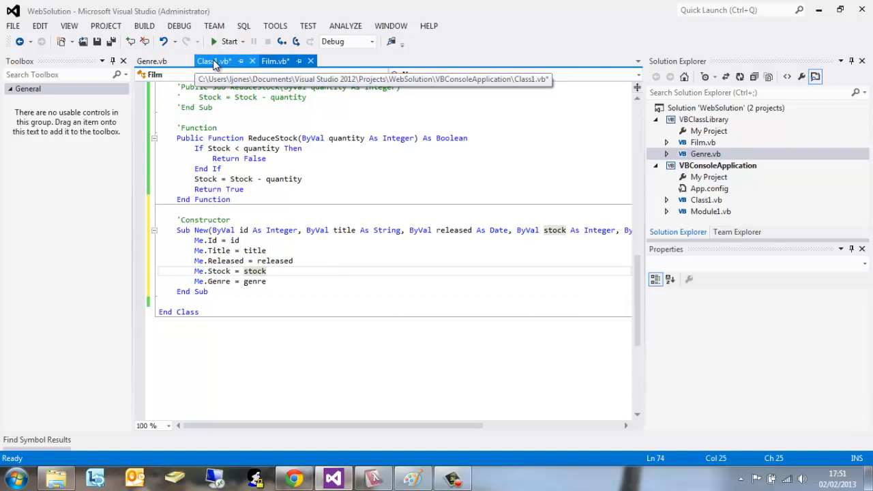
pyautogui.click(215, 60)
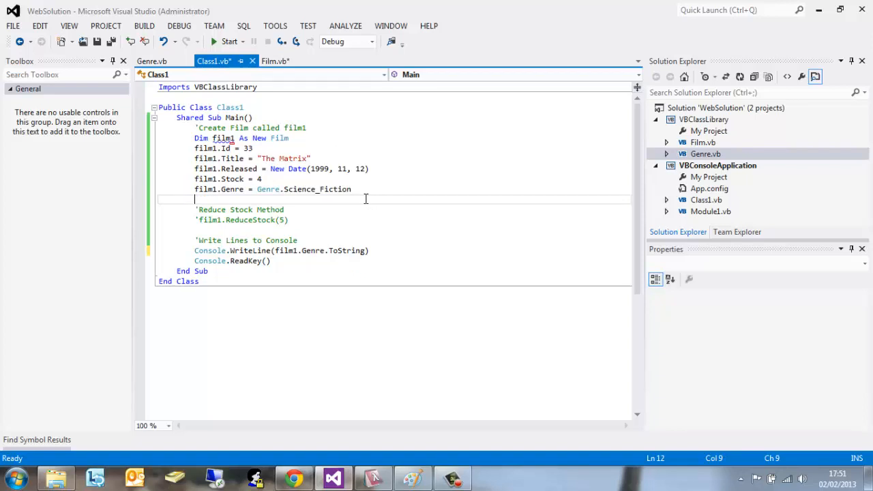
pyautogui.press('Enter')
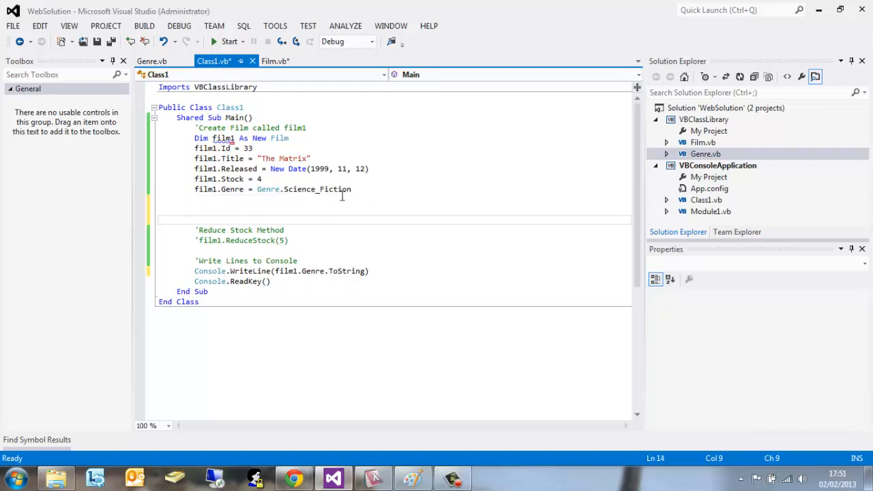
pyautogui.click(256, 147)
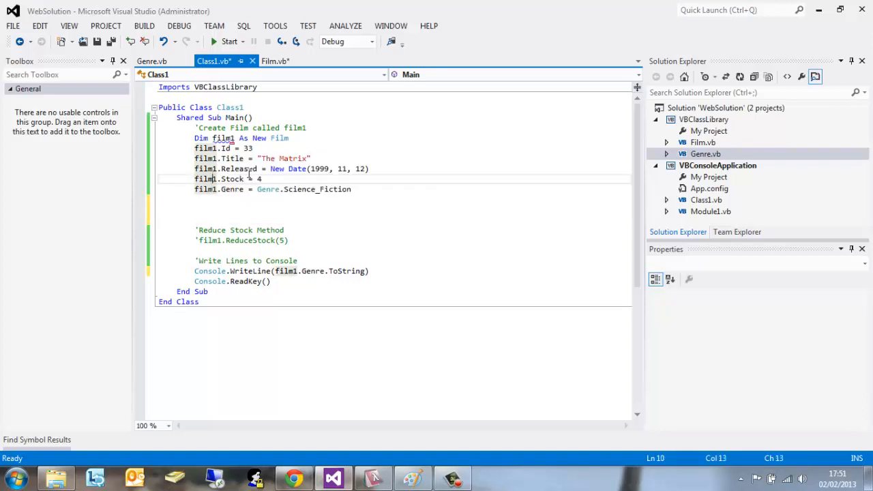
pyautogui.click(252, 147)
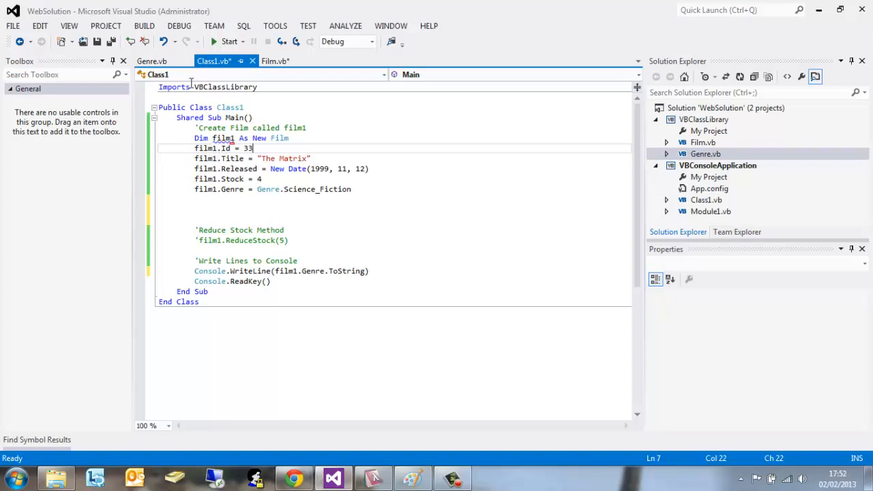
pyautogui.click(276, 60)
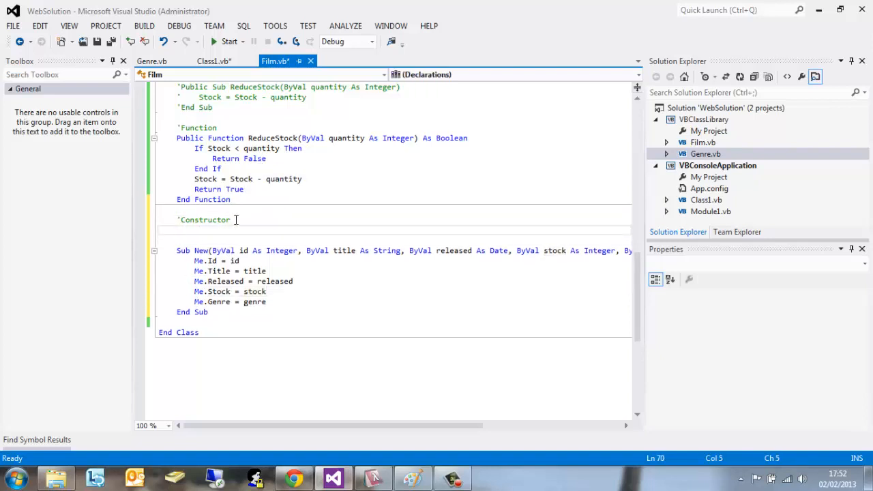
# Step: Add an empty parameterless Sub New() above the parameterized constructor and return to Class1.vb
pyautogui.write('Sub')
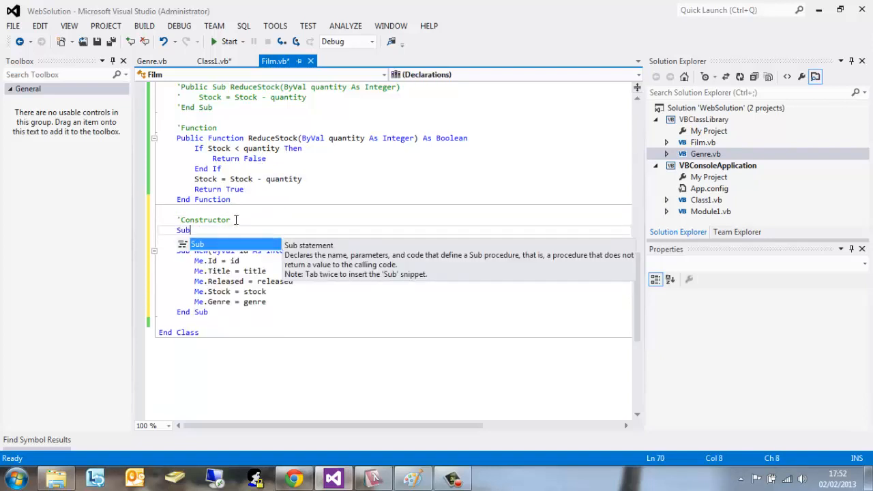
pyautogui.write('New')
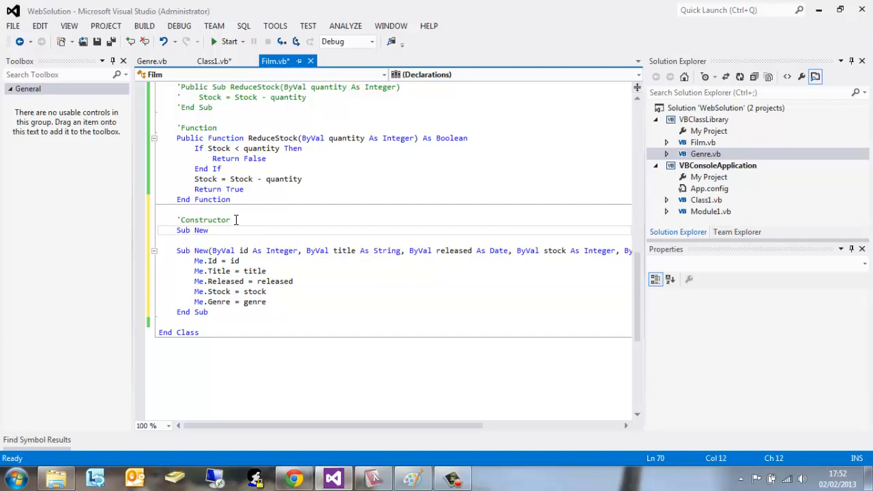
pyautogui.write('()')
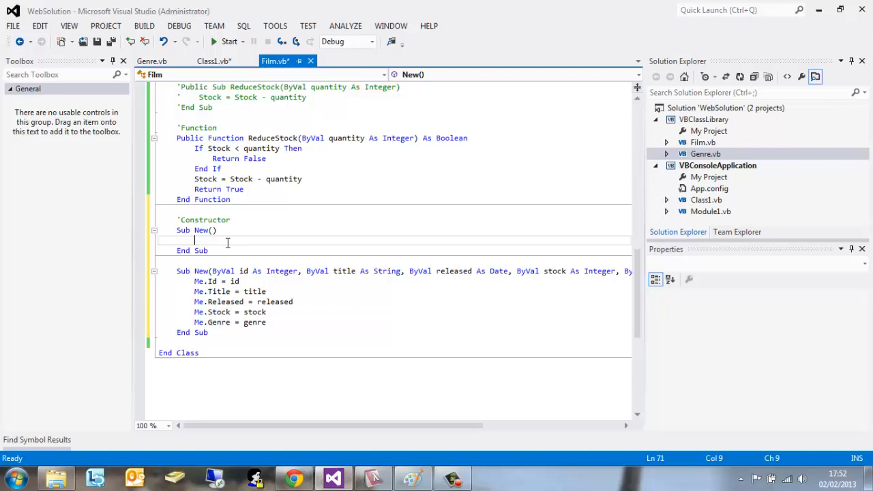
pyautogui.click(213, 60)
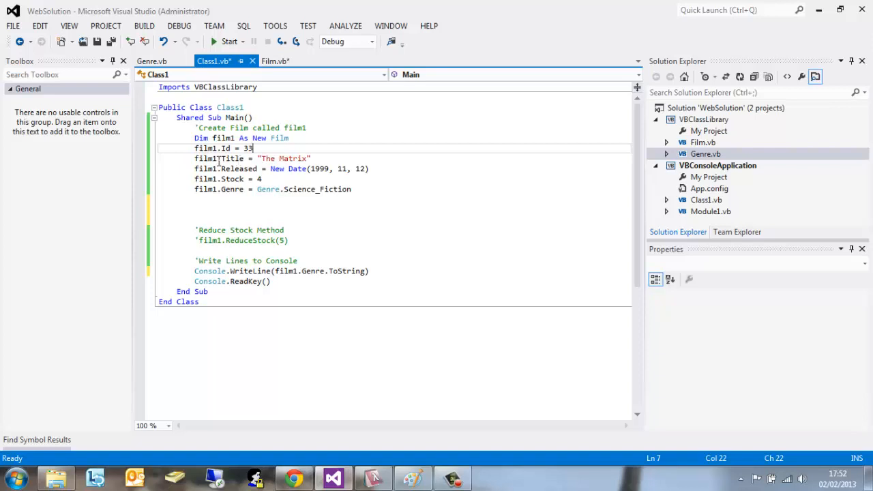
pyautogui.click(276, 60)
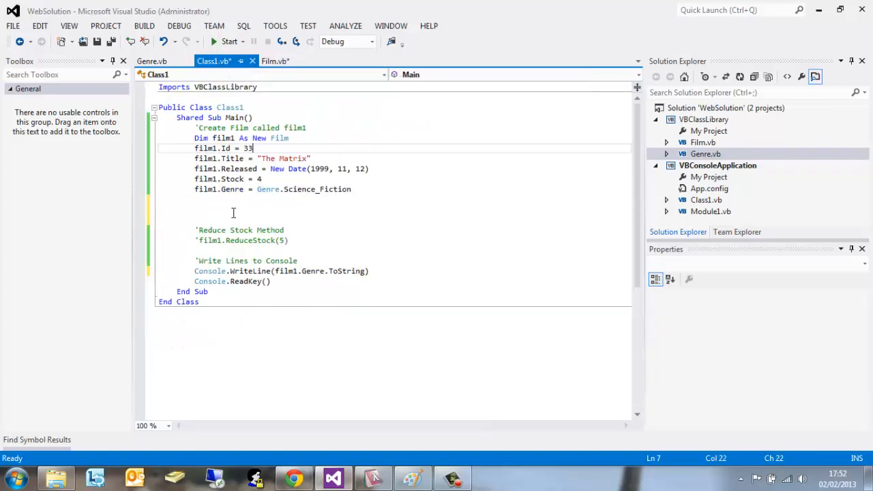
pyautogui.click(275, 60)
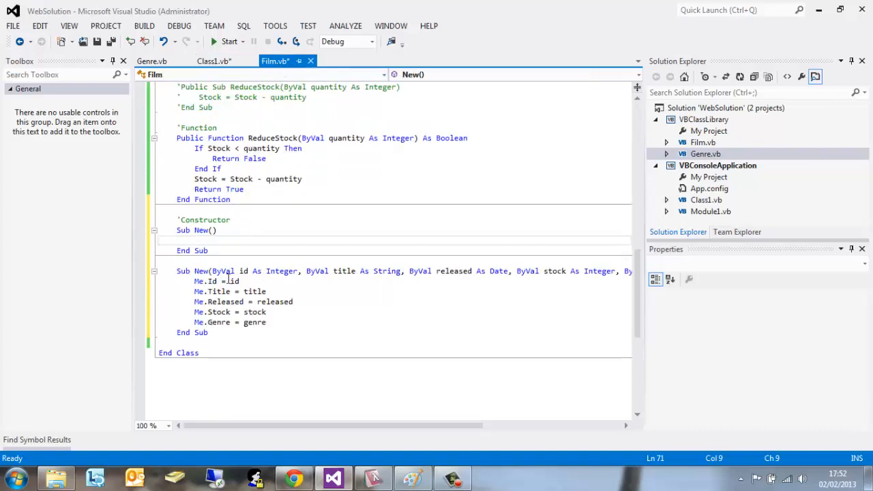
pyautogui.click(212, 60)
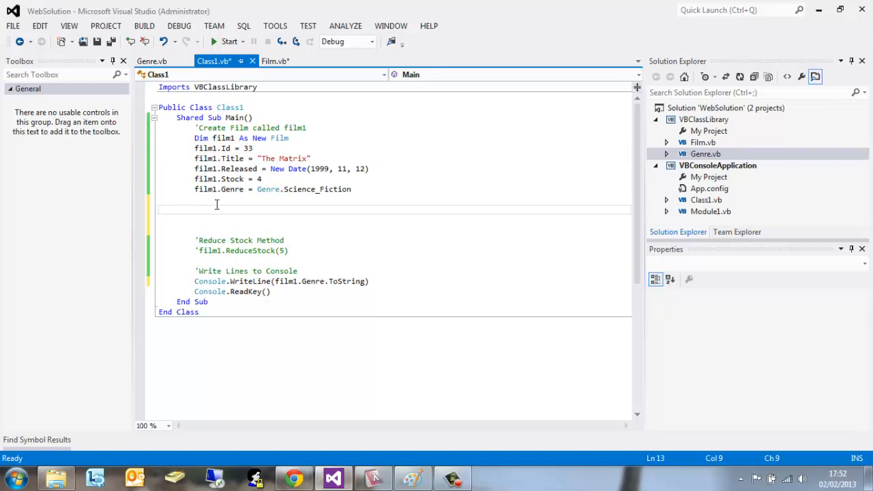
# Step: Below the film1 lines, start the declaration Dim film2 As New Film(
pyautogui.write('Dim')
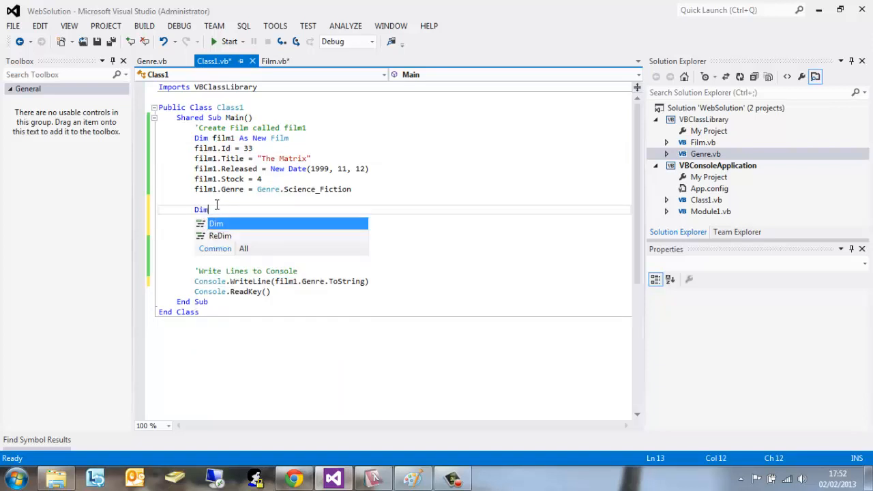
pyautogui.write('Film')
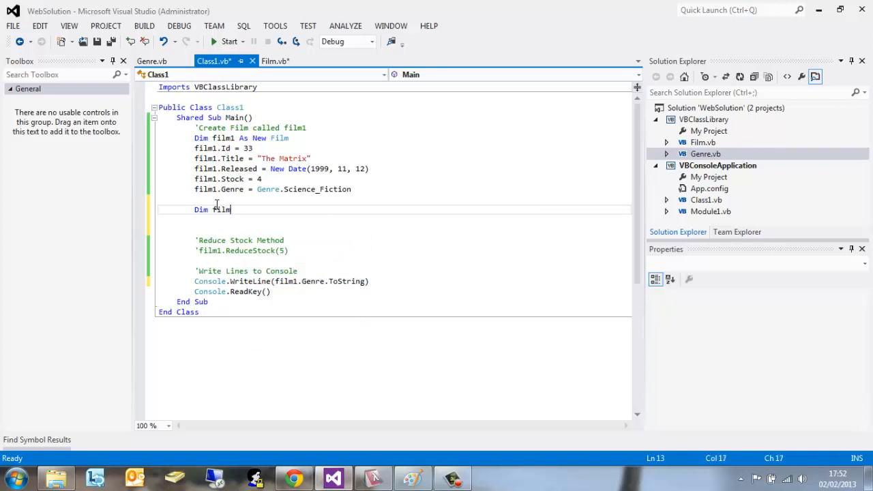
pyautogui.write('2 As')
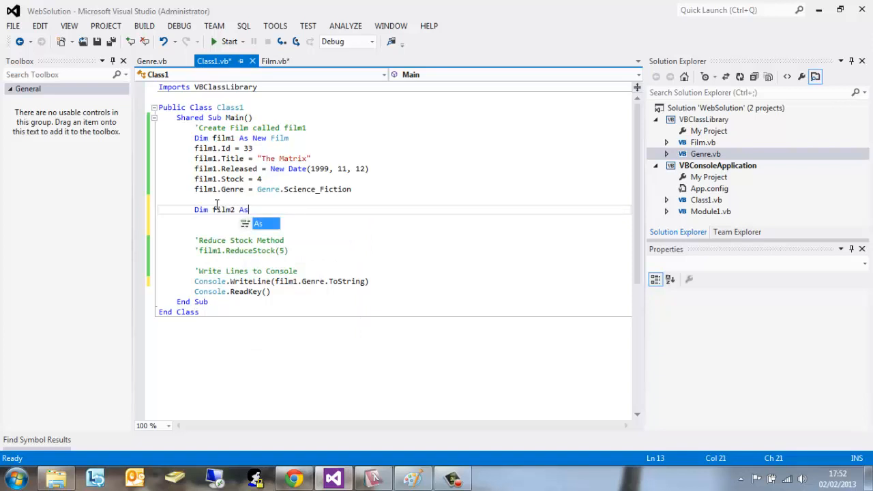
pyautogui.write('New Film')
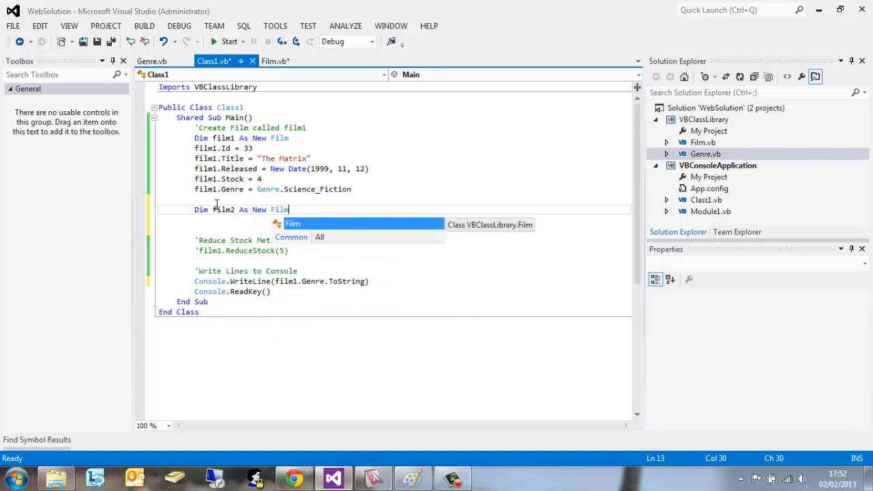
pyautogui.write('(')
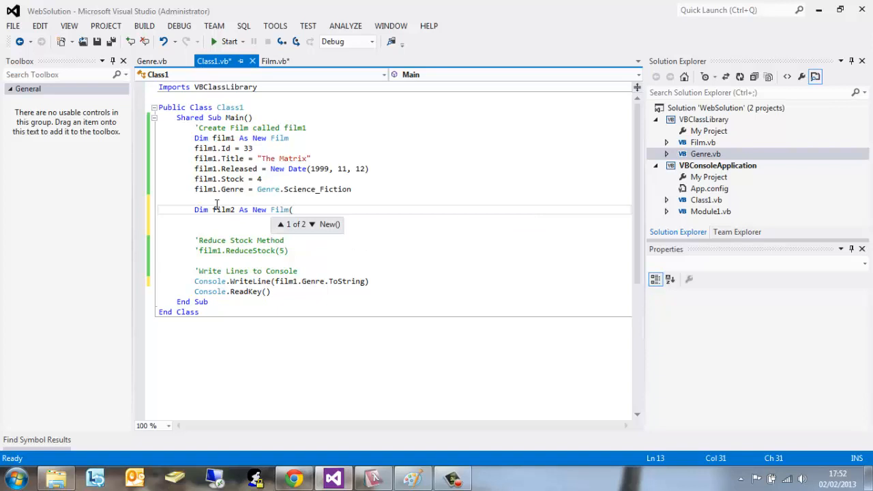
pyautogui.write('6')
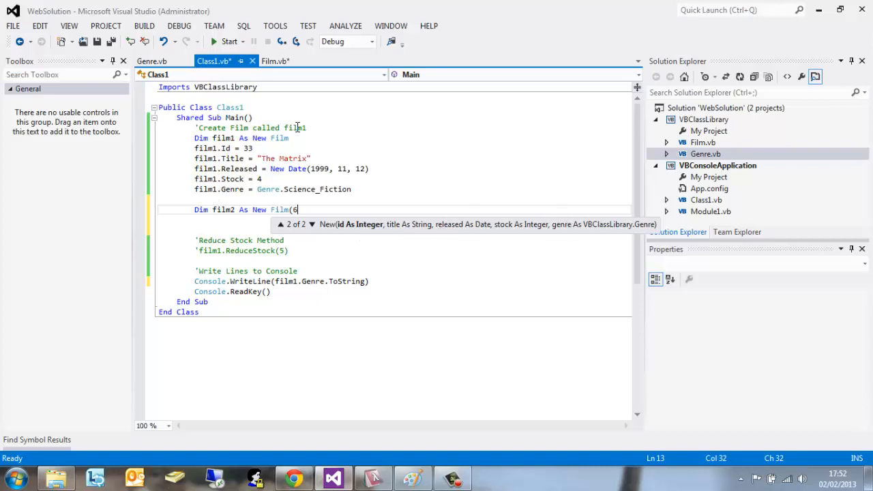
# Step: Check the constructor parameters in Film.vb, then remove the stray digit from the film2 call
pyautogui.click(276, 60)
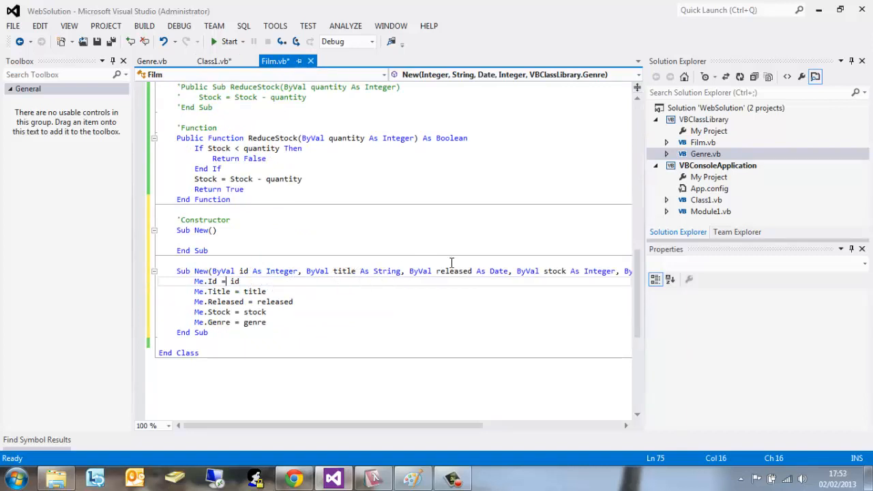
pyautogui.click(214, 60)
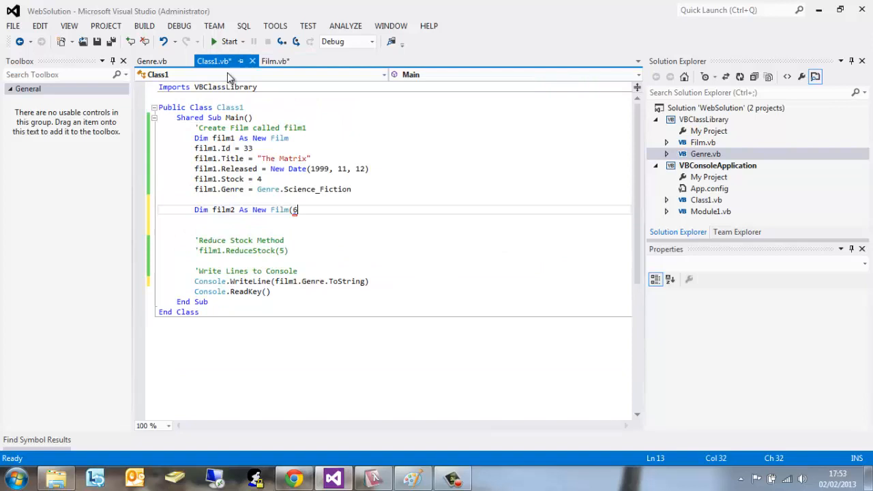
pyautogui.write('6')
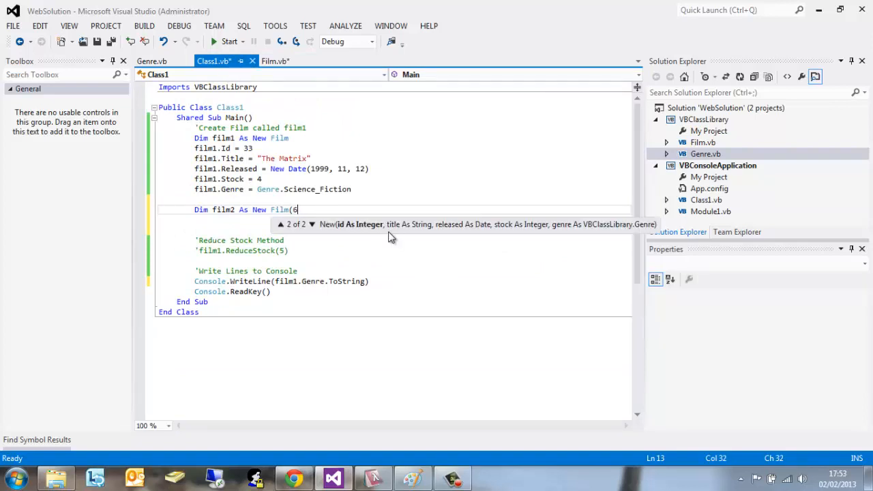
pyautogui.press('BackSpace')
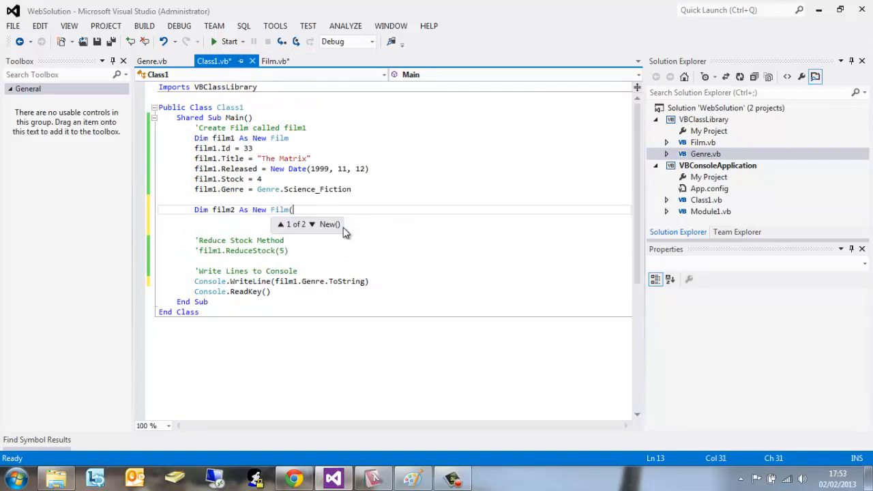
# Step: Supply the arguments 66, "Aliens" and New Date(1986, 4, 6) to the Film constructor call
pyautogui.write('66')
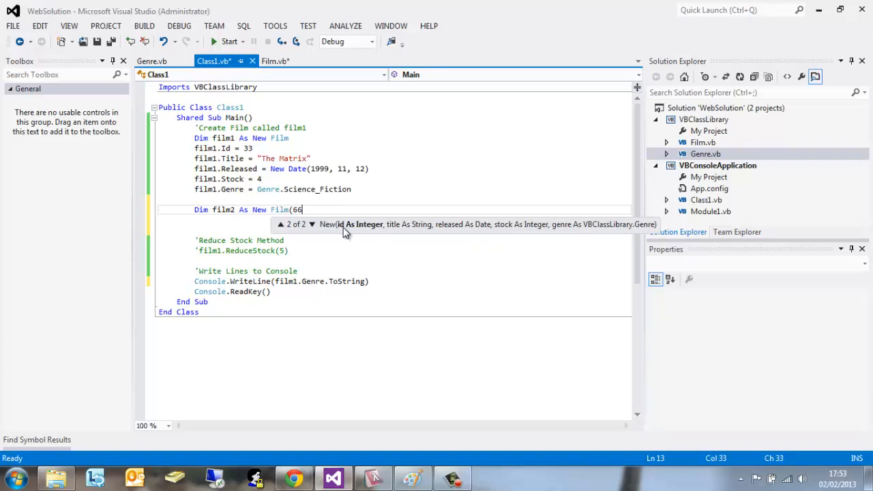
pyautogui.write(',')
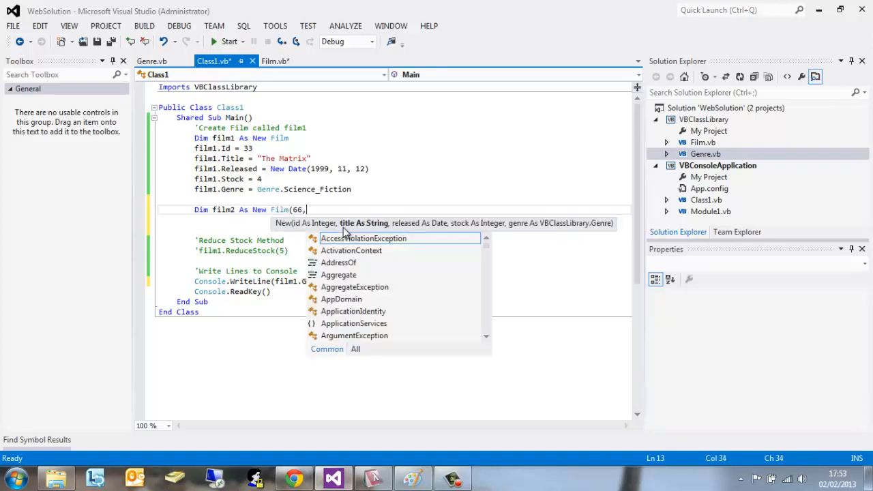
pyautogui.moveTo(360, 234)
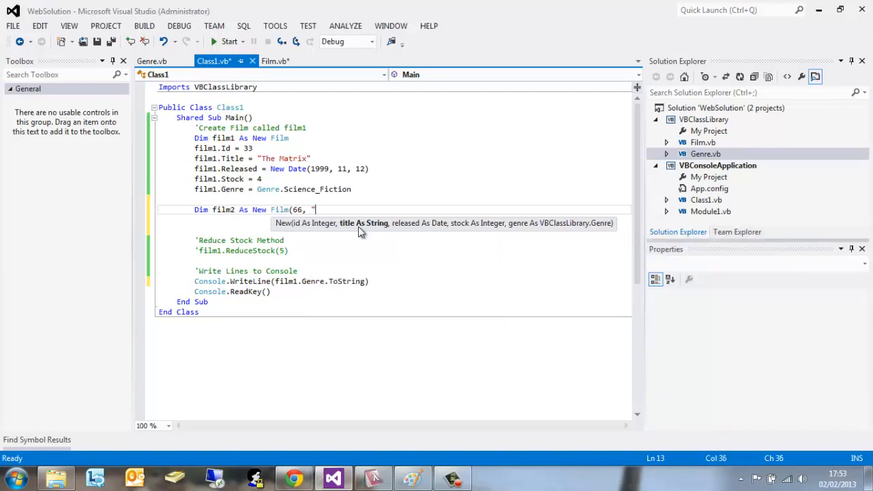
pyautogui.write('The')
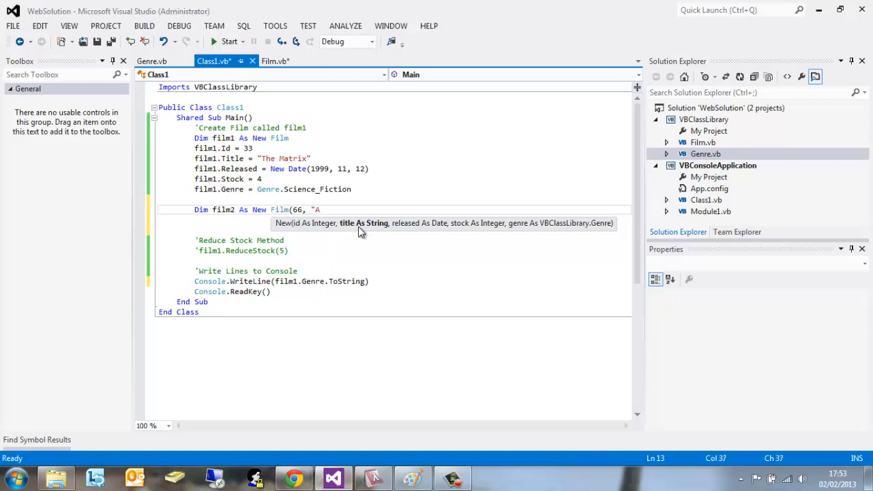
pyautogui.write('liens')
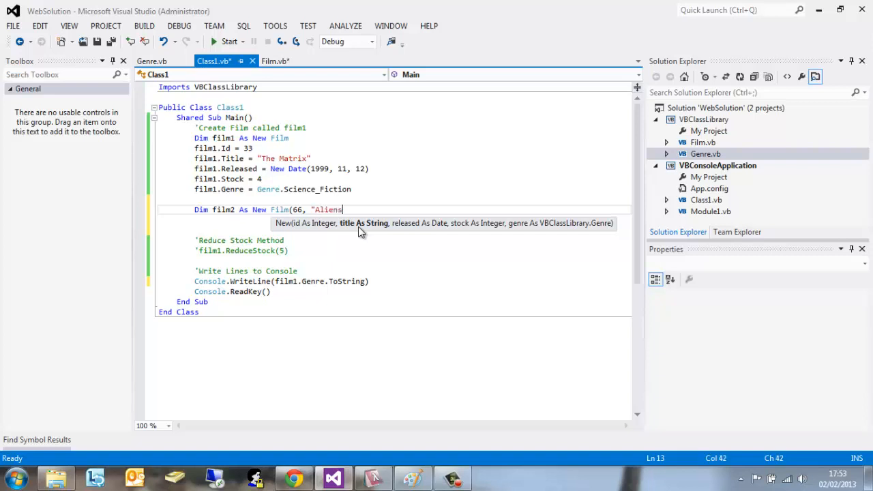
pyautogui.write('"')
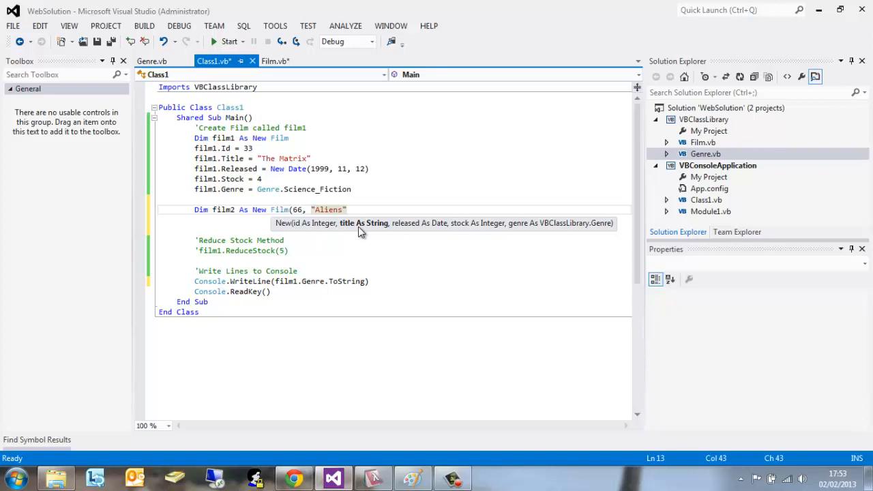
pyautogui.write(',')
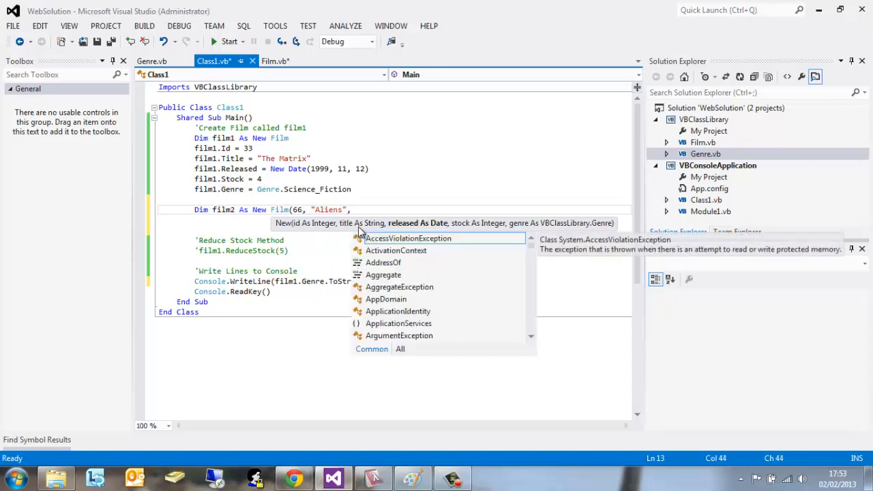
pyautogui.write('New Date(')
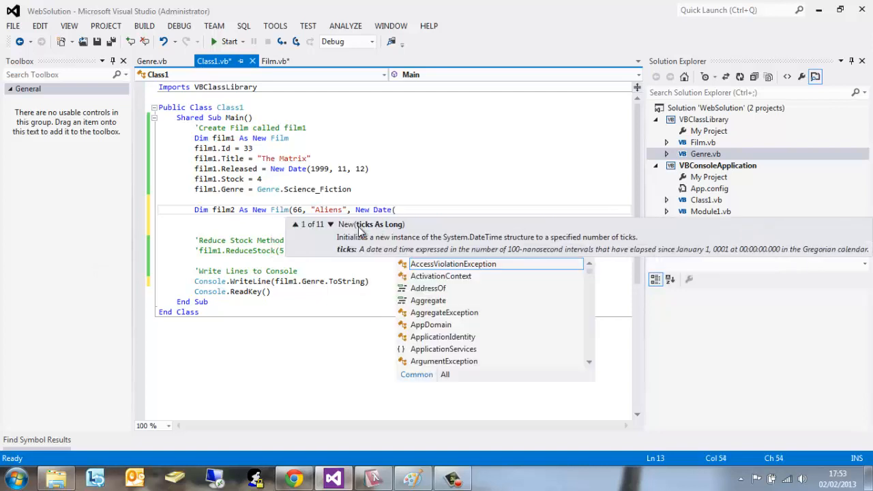
pyautogui.write('1')
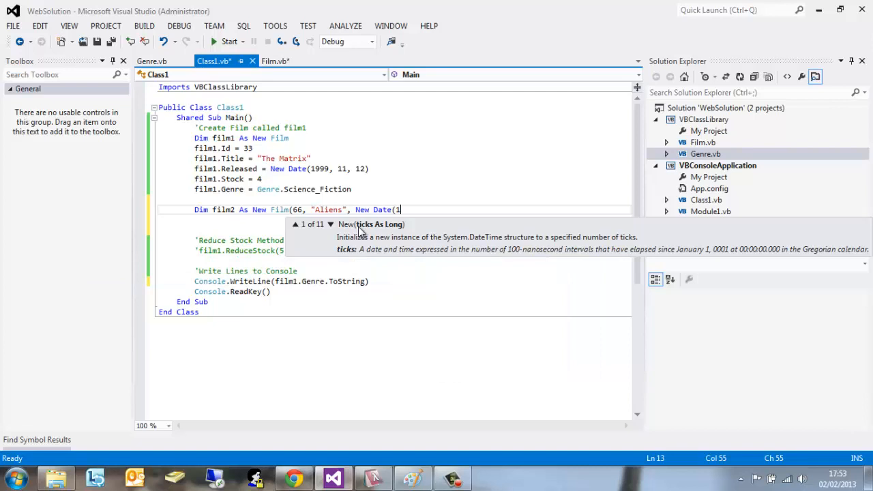
pyautogui.write('986, 4')
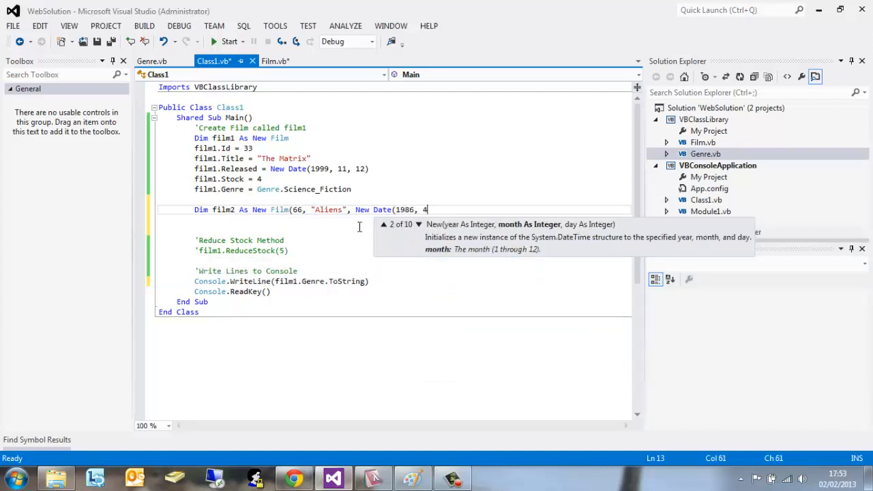
pyautogui.write(',')
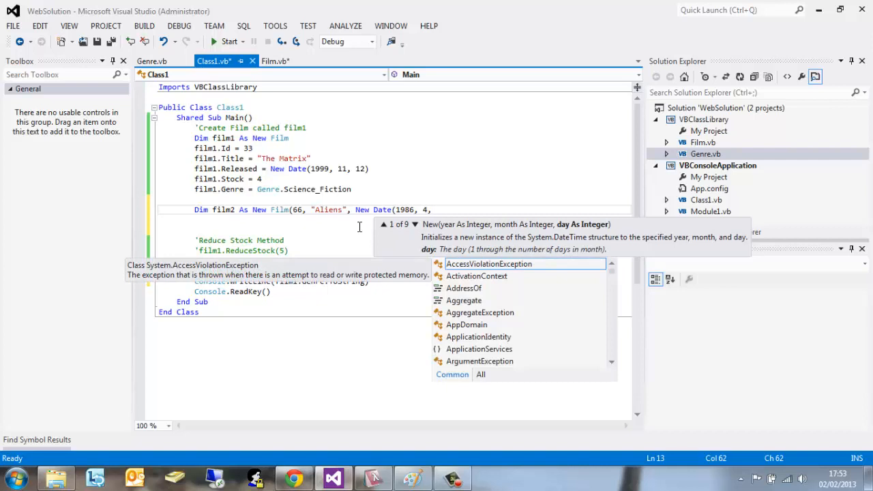
pyautogui.write('6')
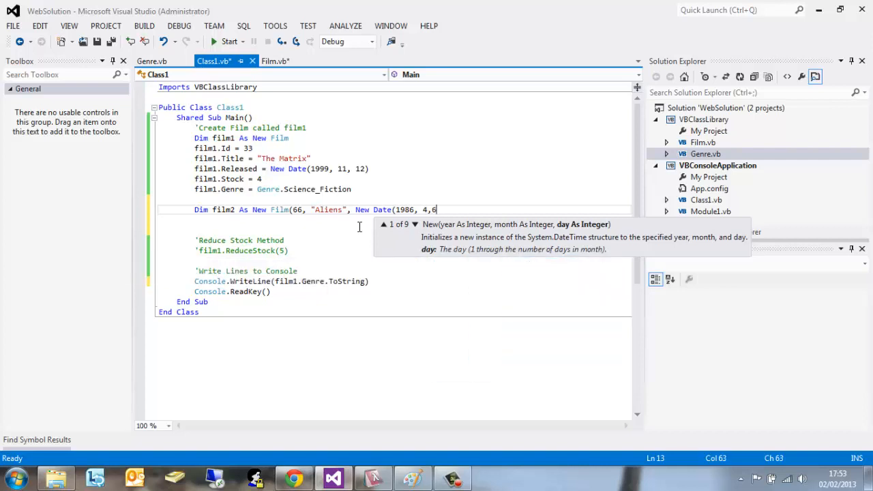
pyautogui.write('),')
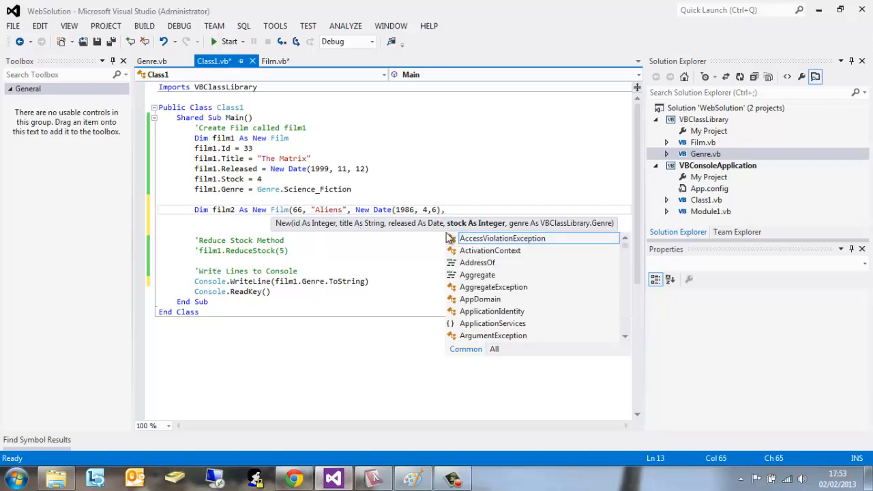
pyautogui.moveTo(502, 237)
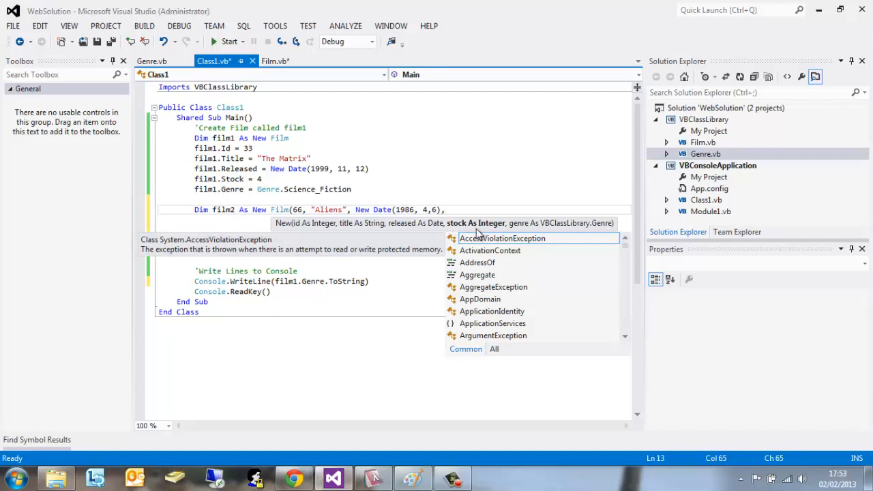
# Step: Finish the call with stock 2 and Genre.Science_Fiction, closing the parenthesis
pyautogui.write('2')
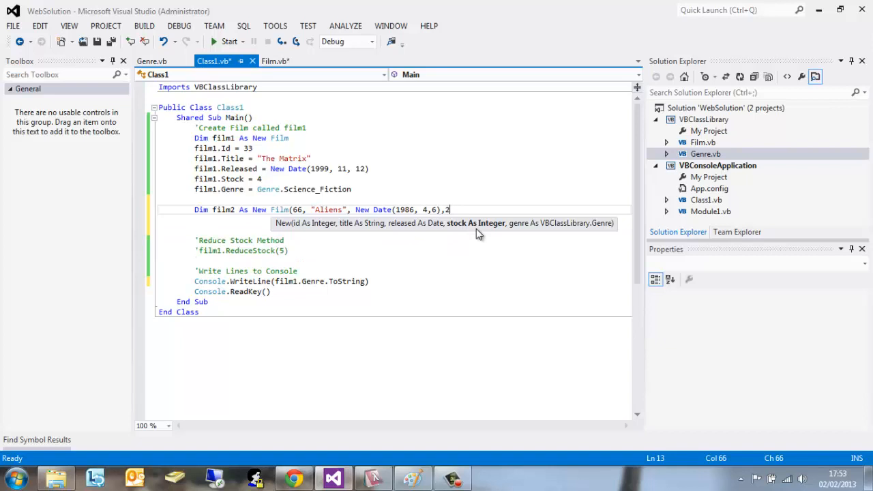
pyautogui.write(',')
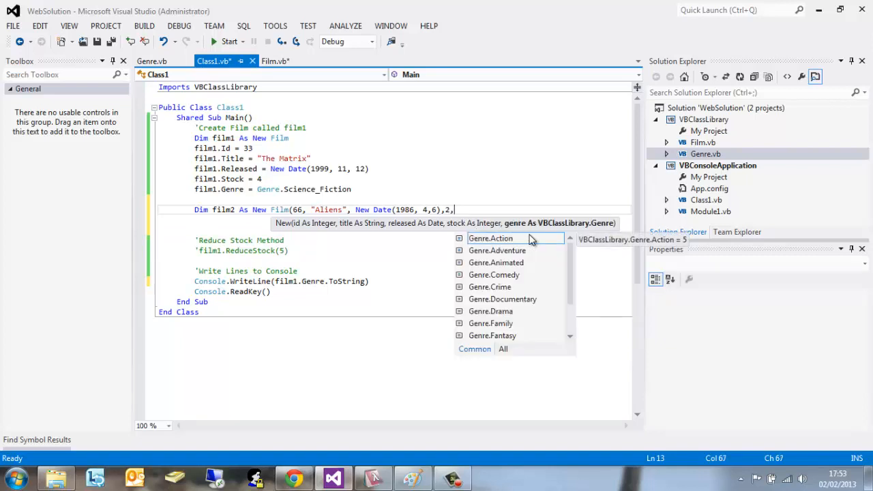
pyautogui.write('Genre')
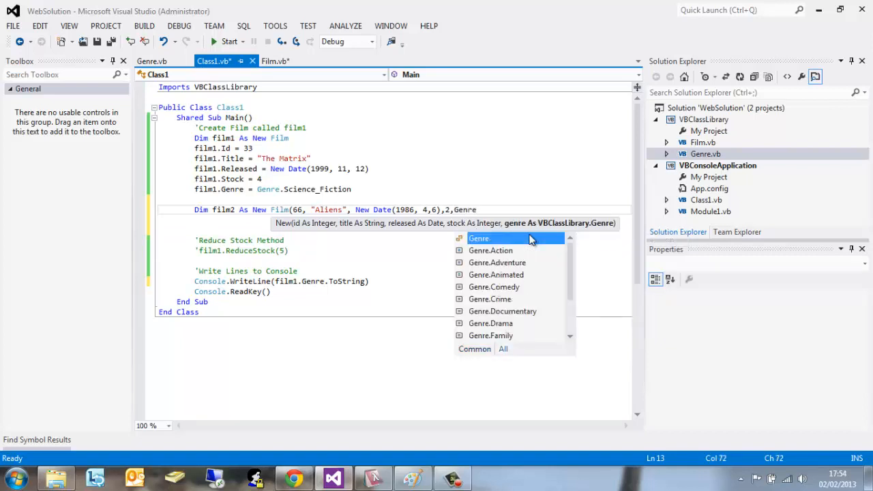
pyautogui.write('.')
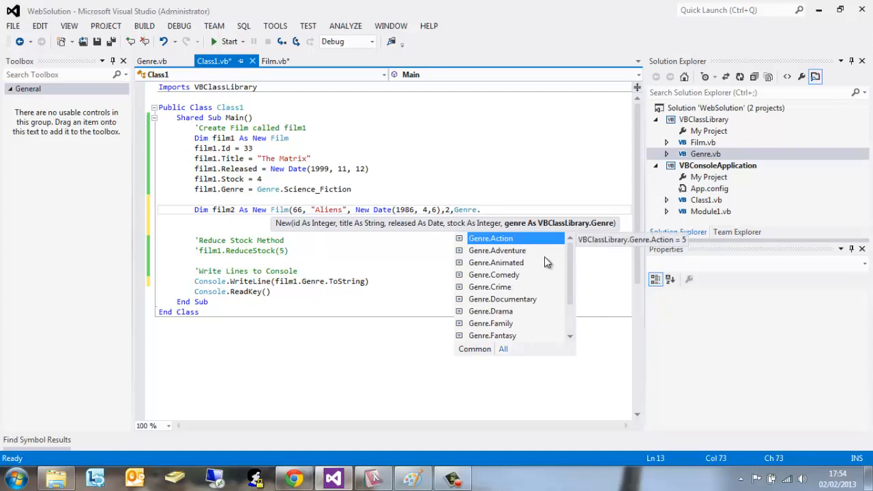
pyautogui.write('Science_Fiction')
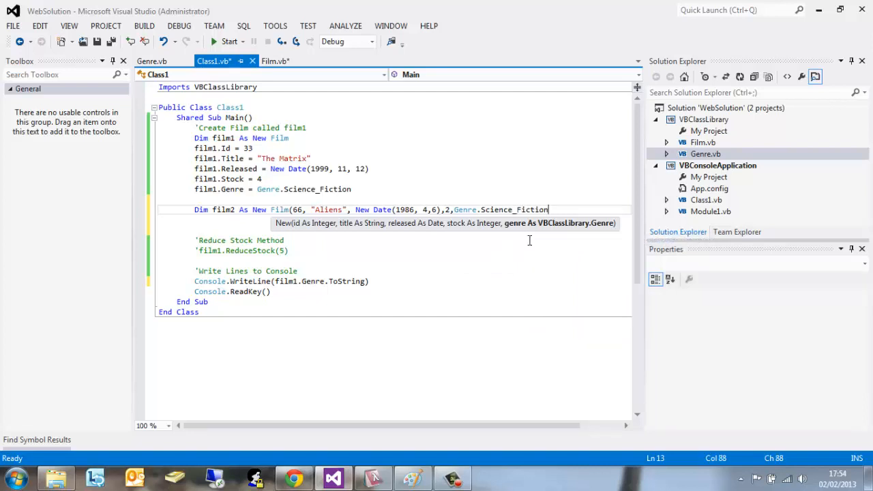
pyautogui.write(')')
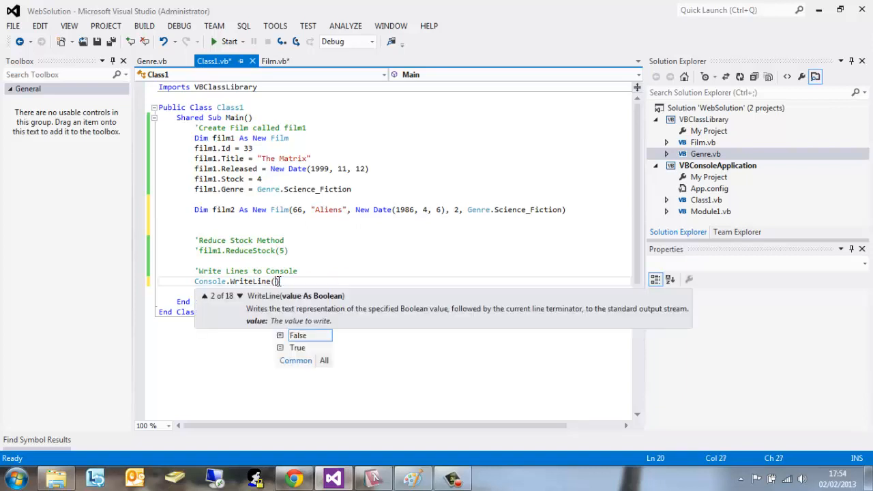
# Step: Write film2.Title to the console and run the app so it prints Aliens
pyautogui.write('film2.')
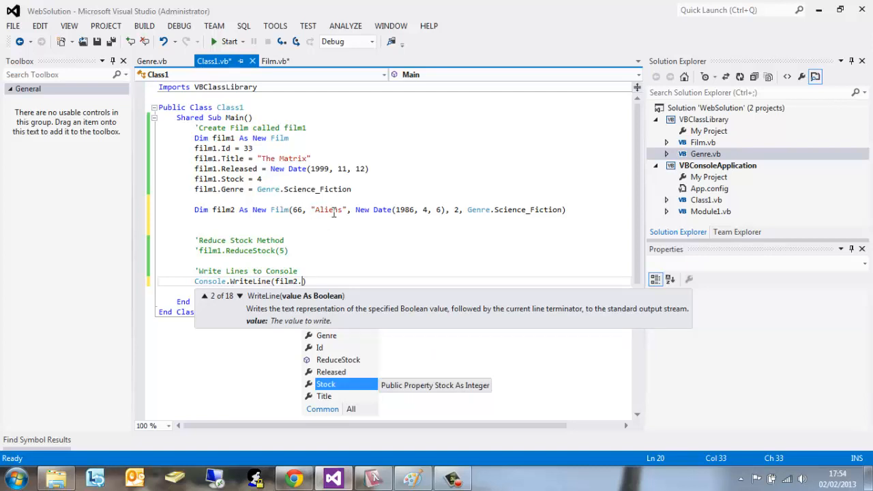
pyautogui.write('title')
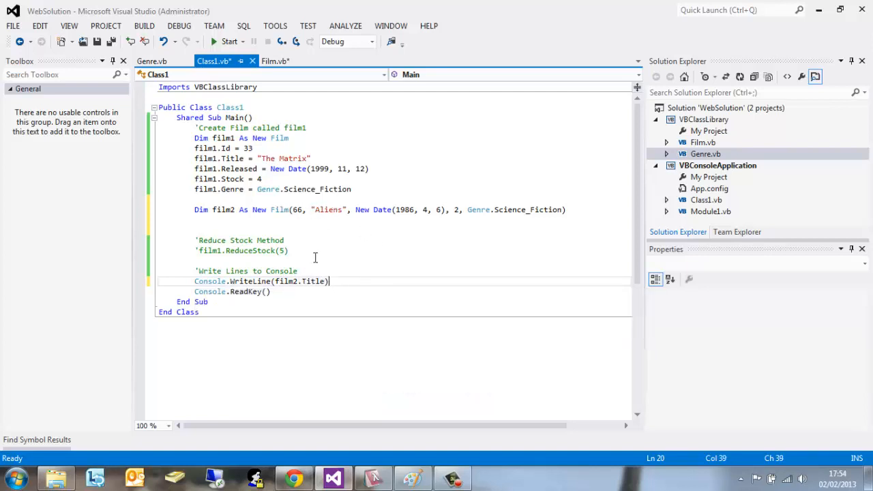
pyautogui.moveTo(333, 221)
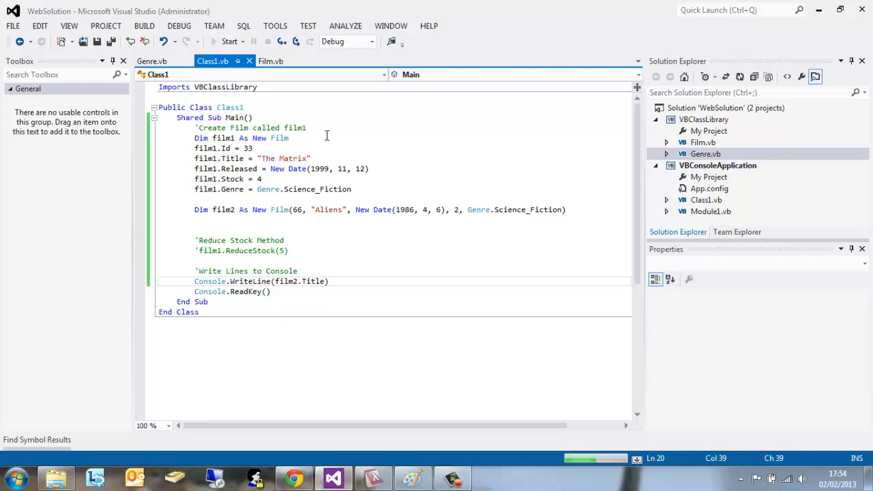
pyautogui.click(229, 41)
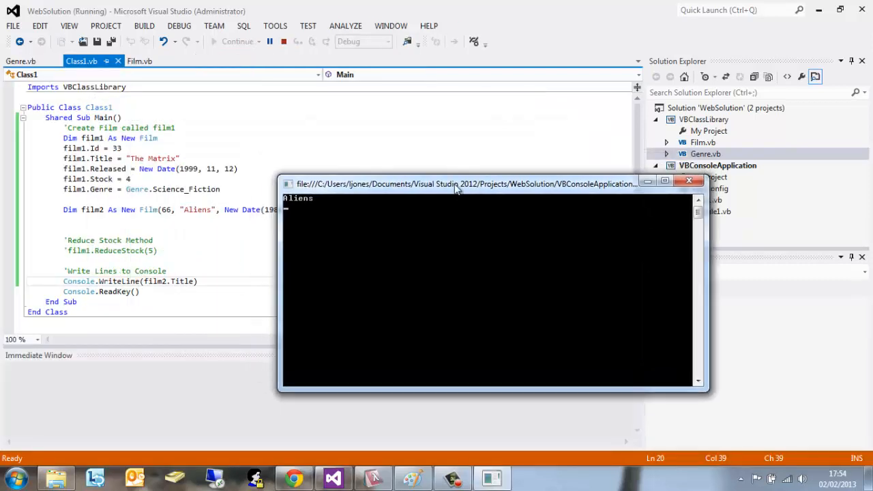